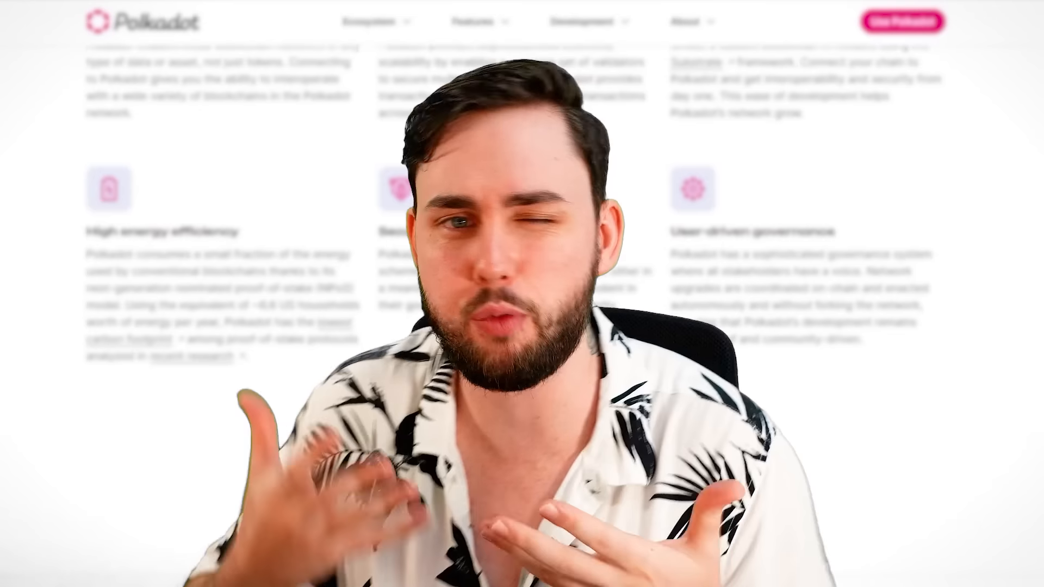
Scroll down Subscan's Polkadot charts to the Daily Active Account & Newly Created Account chart.
scroll(down, 3)
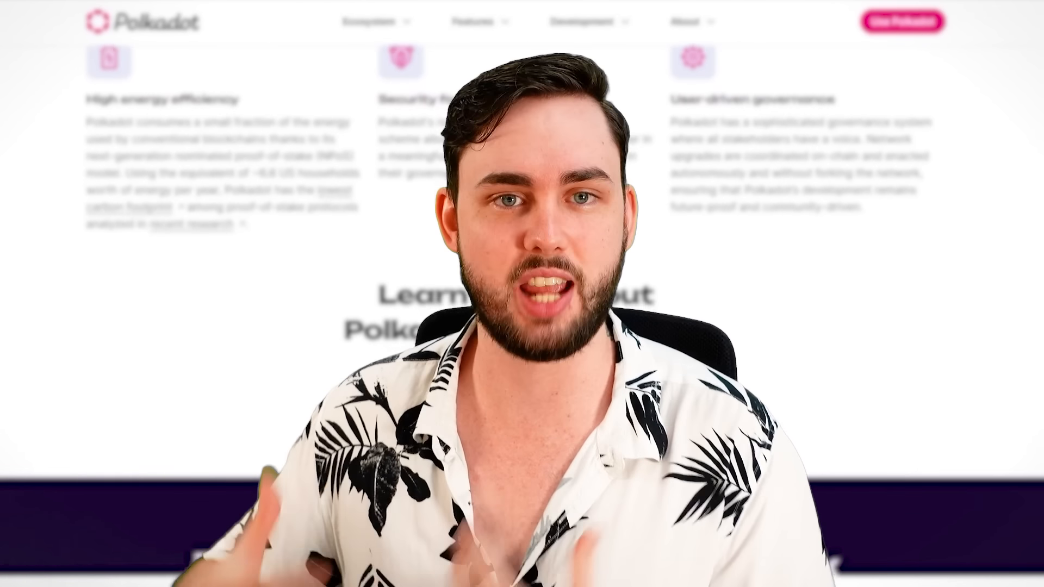
scroll(down, 3)
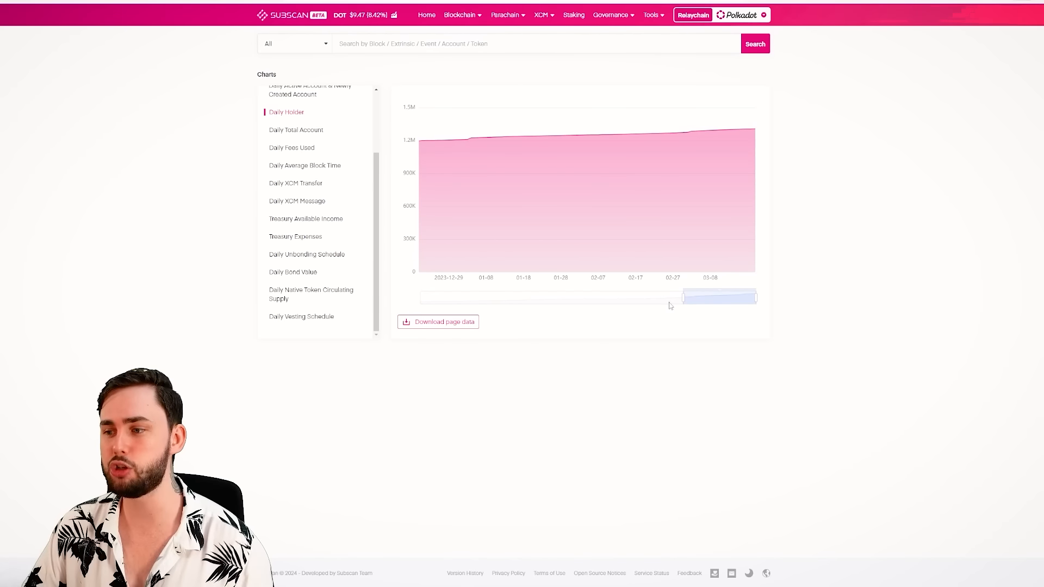
mouse_move(811, 267)
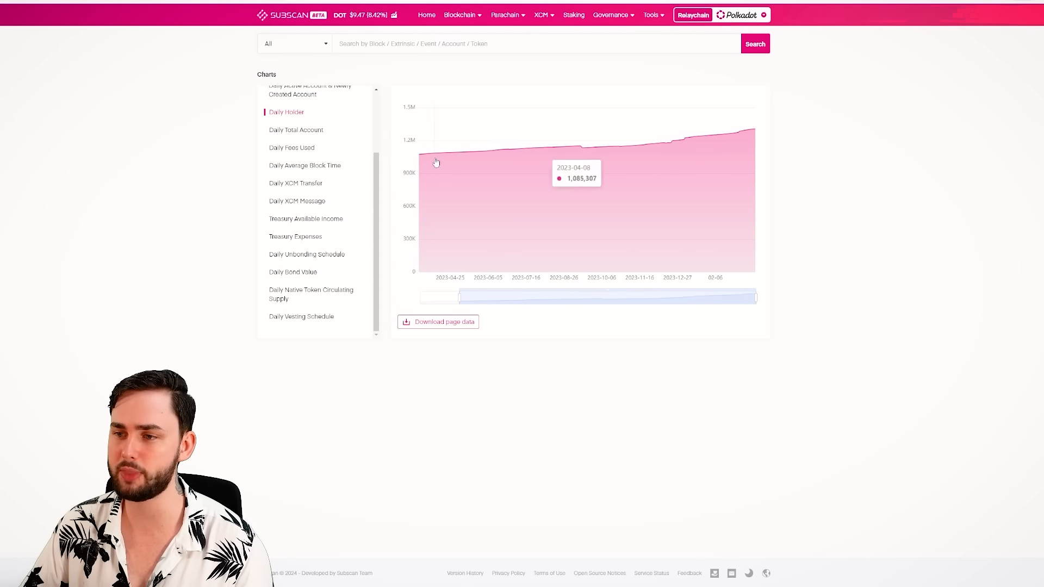
mouse_move(422, 158)
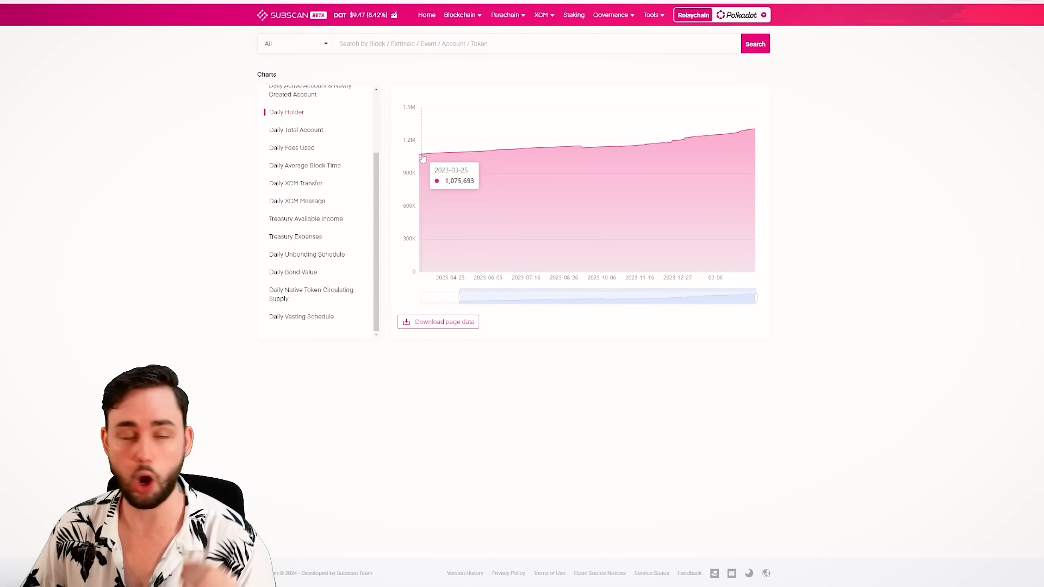
mouse_move(753, 130)
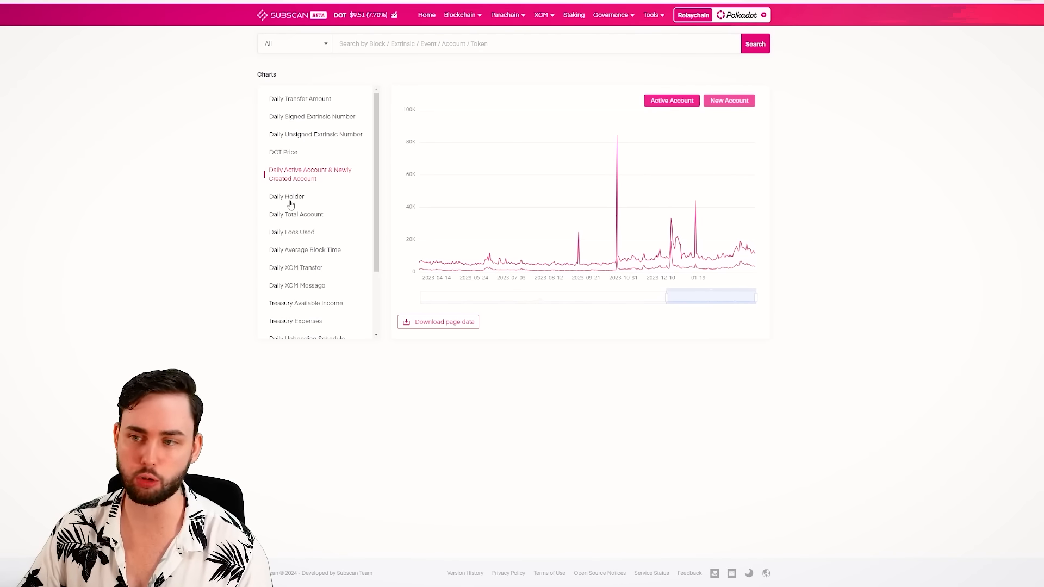
mouse_move(440, 261)
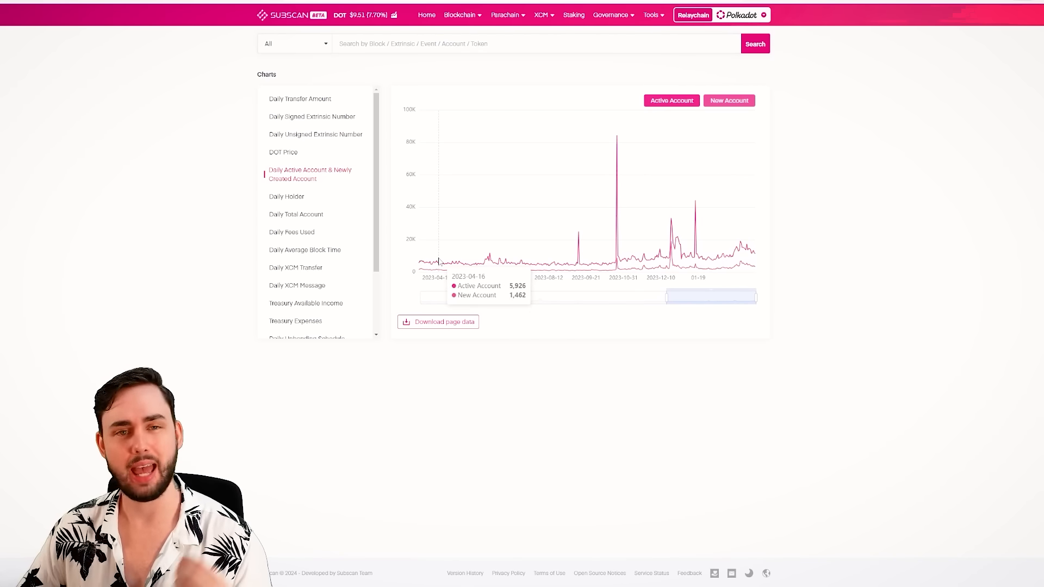
mouse_move(456, 260)
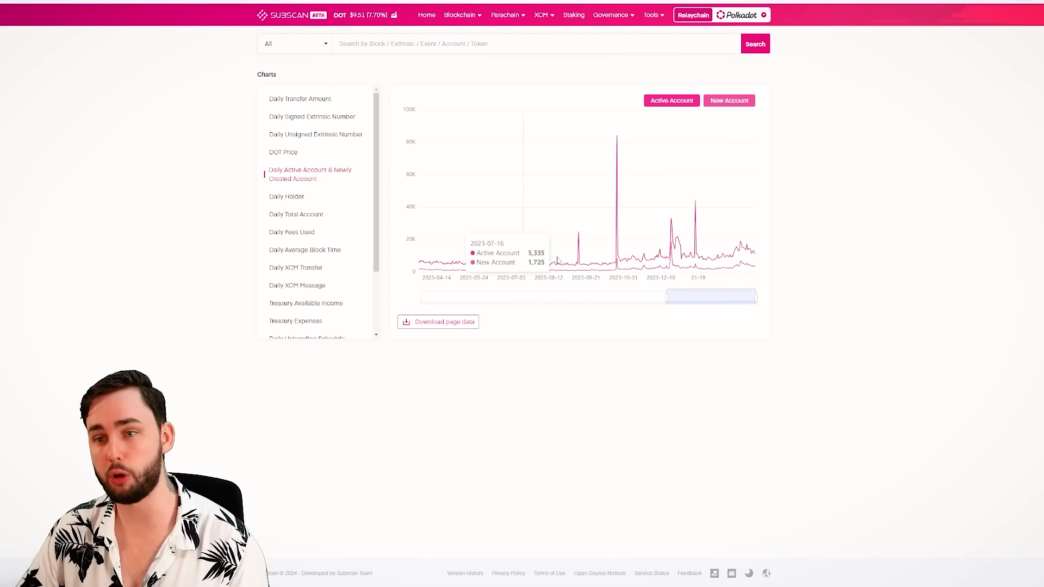
mouse_move(578, 234)
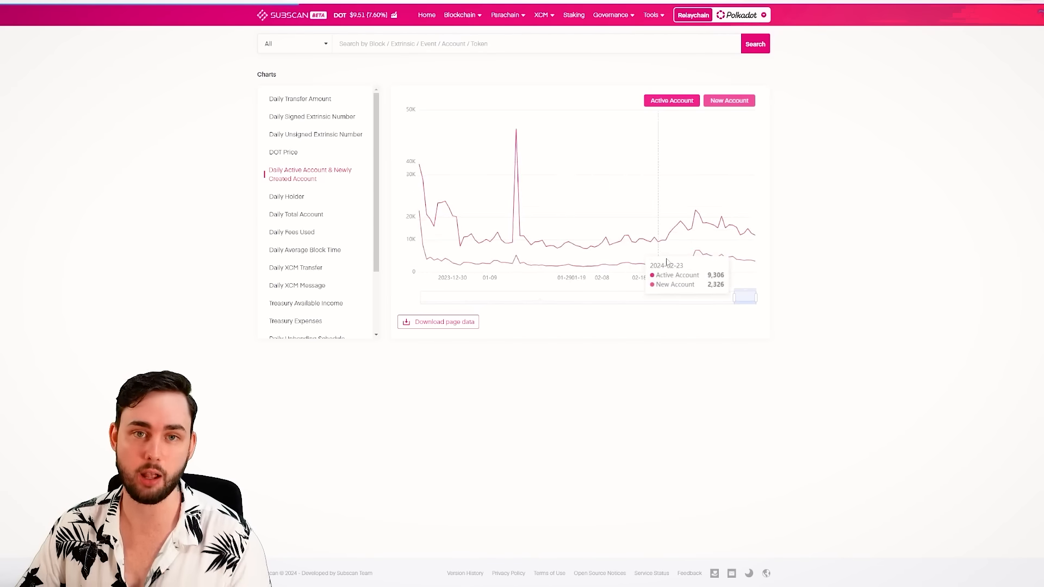
Select the Daily Active Account & Newly Created Account chart in Subscan's list.
click(286, 196)
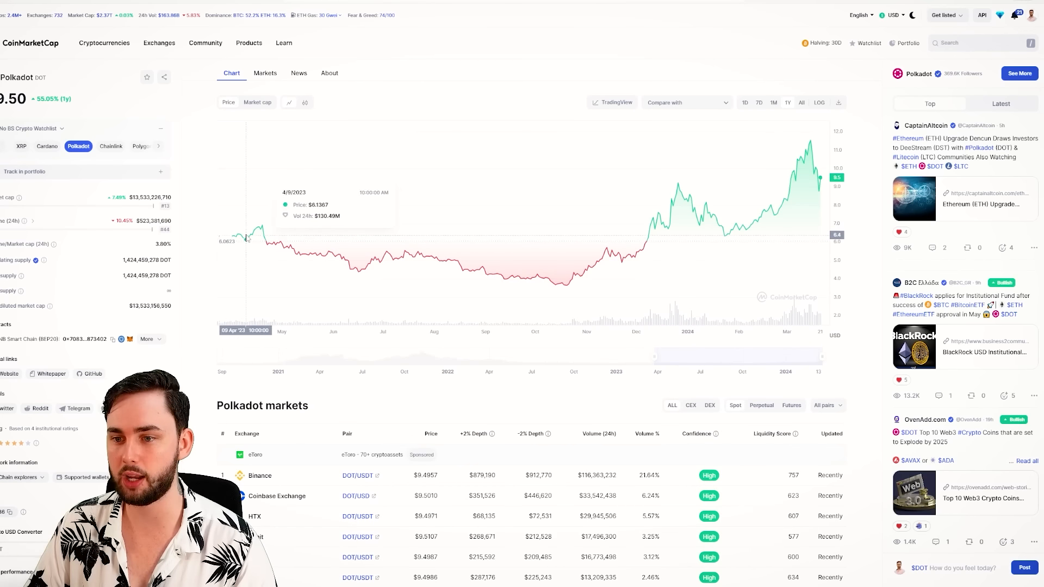
mouse_move(606, 245)
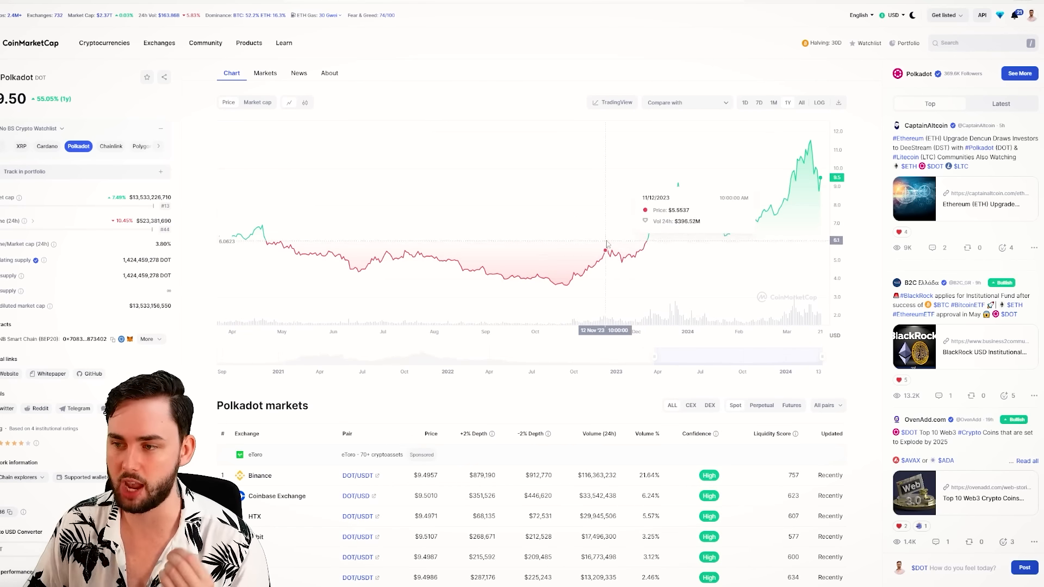
mouse_move(815, 190)
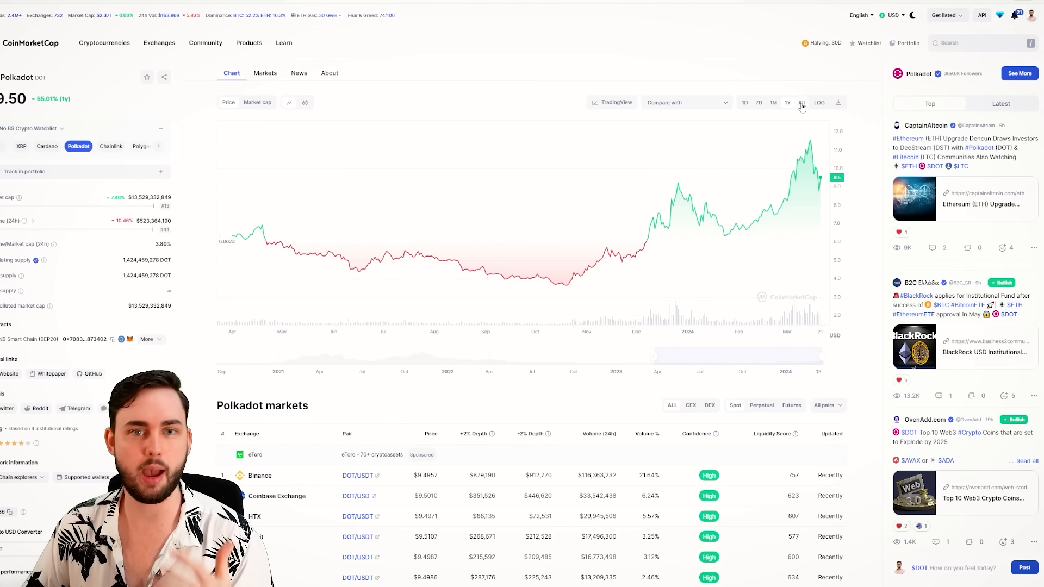
Switch the DOT price chart to the ALL time range.
click(801, 103)
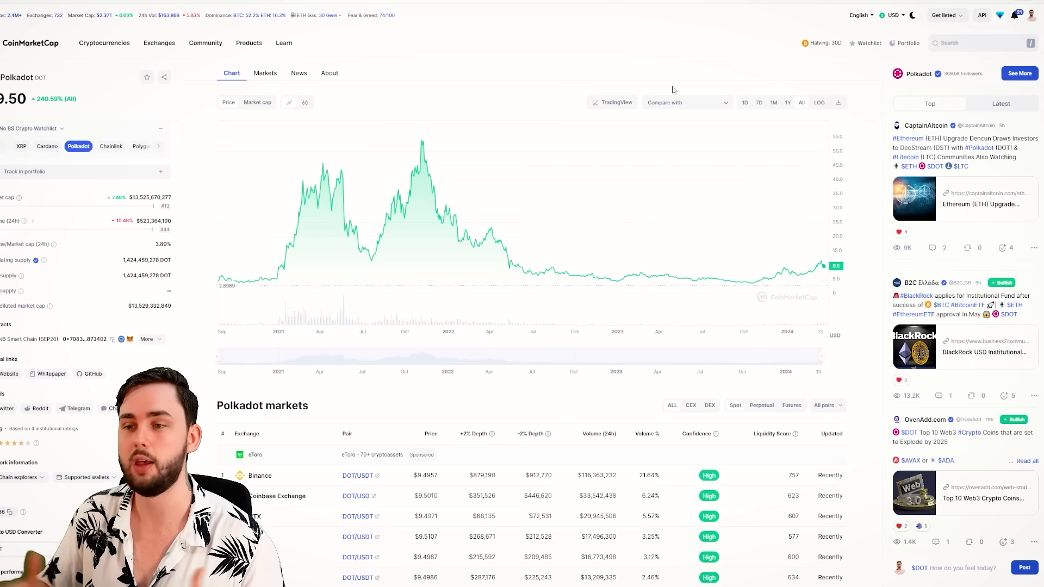
mouse_move(493, 140)
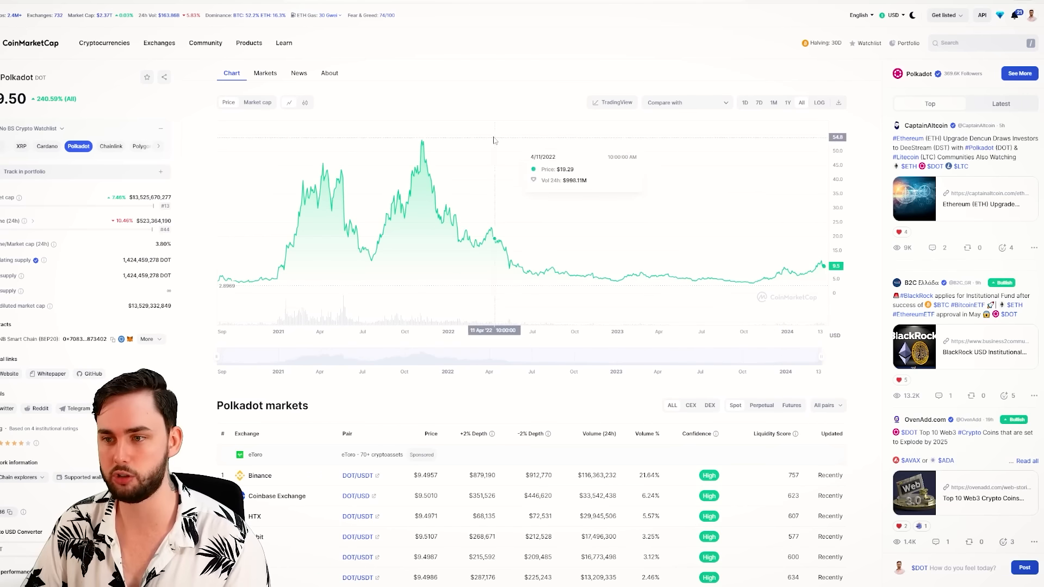
mouse_move(422, 141)
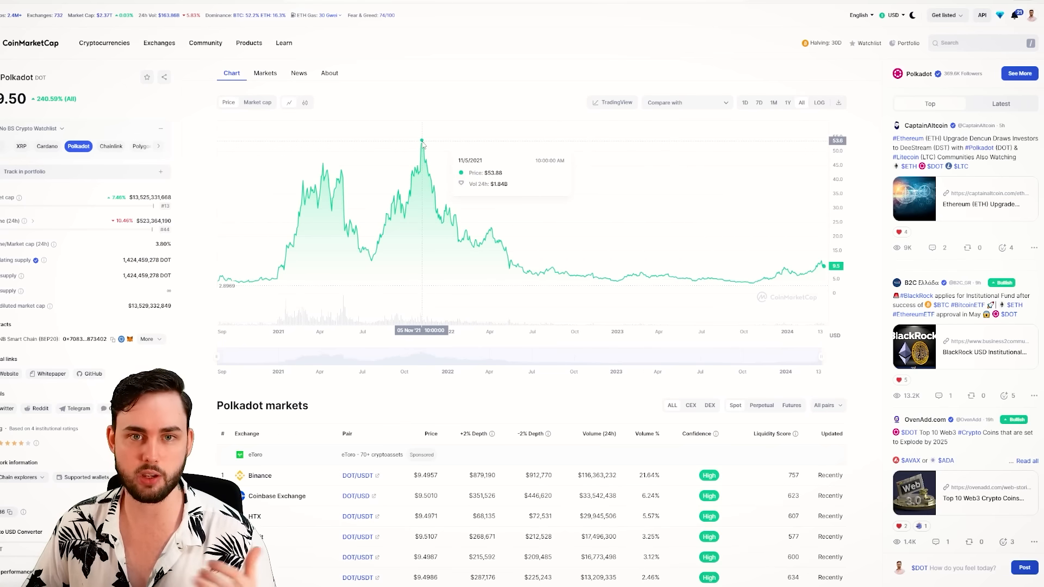
mouse_move(821, 276)
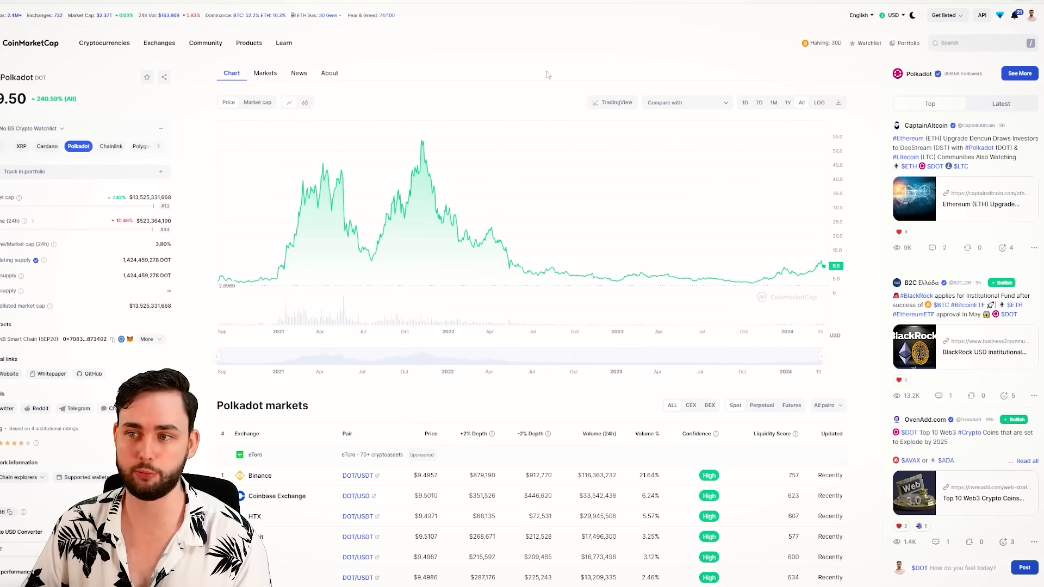
mouse_move(544, 72)
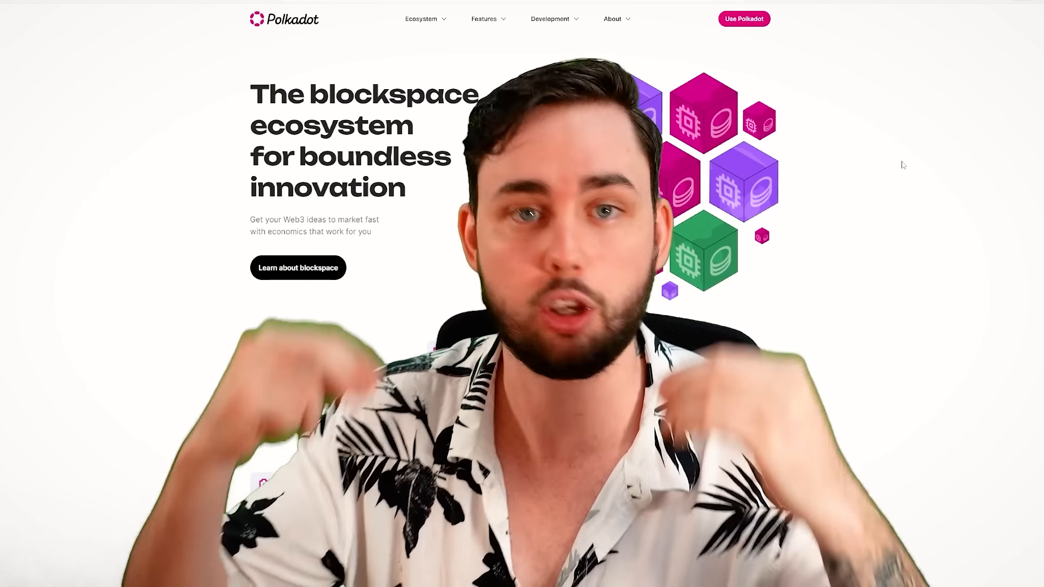
Scroll through the Polkadot homepage's interoperability and scalability highlights.
scroll(down, 3)
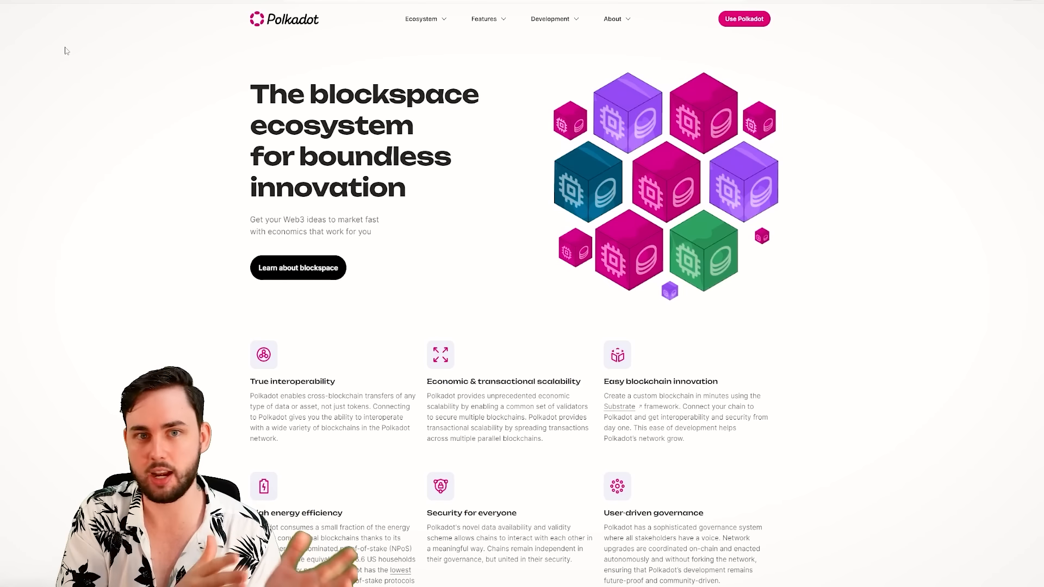
mouse_move(55, 25)
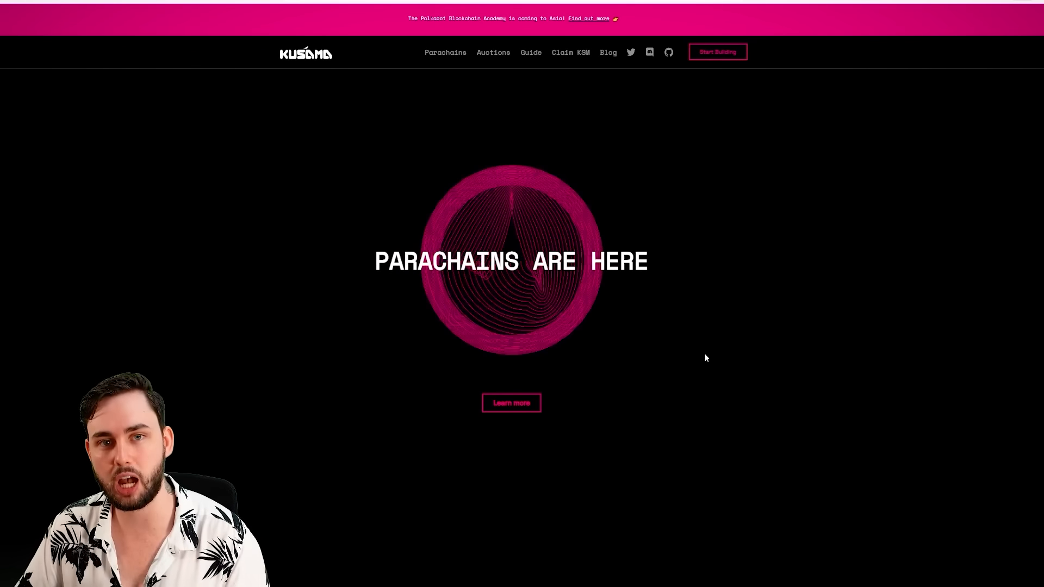
Scroll down to Kusama's Origin section, then back up the page.
scroll(down, 3)
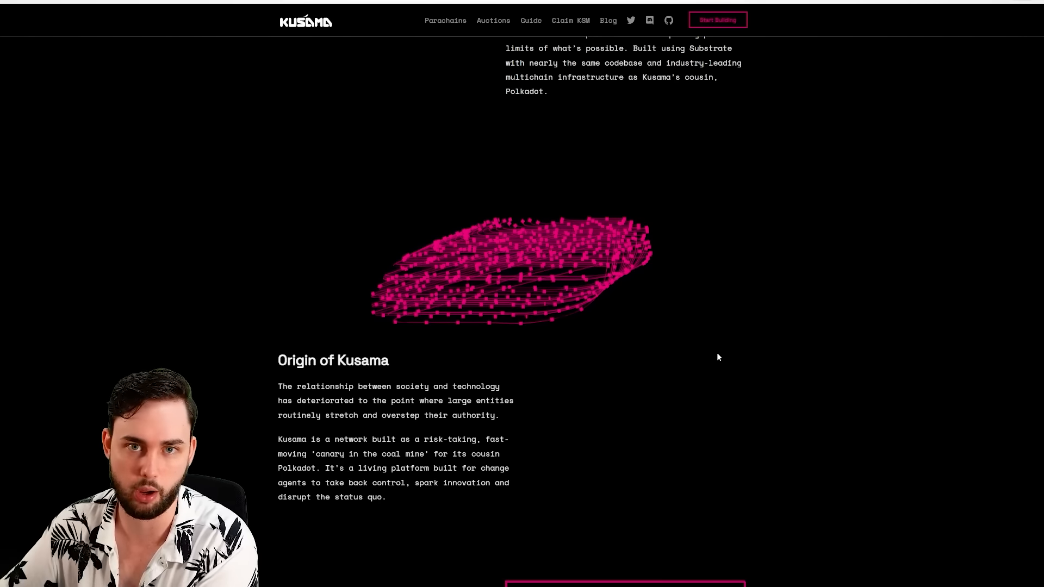
mouse_move(320, 236)
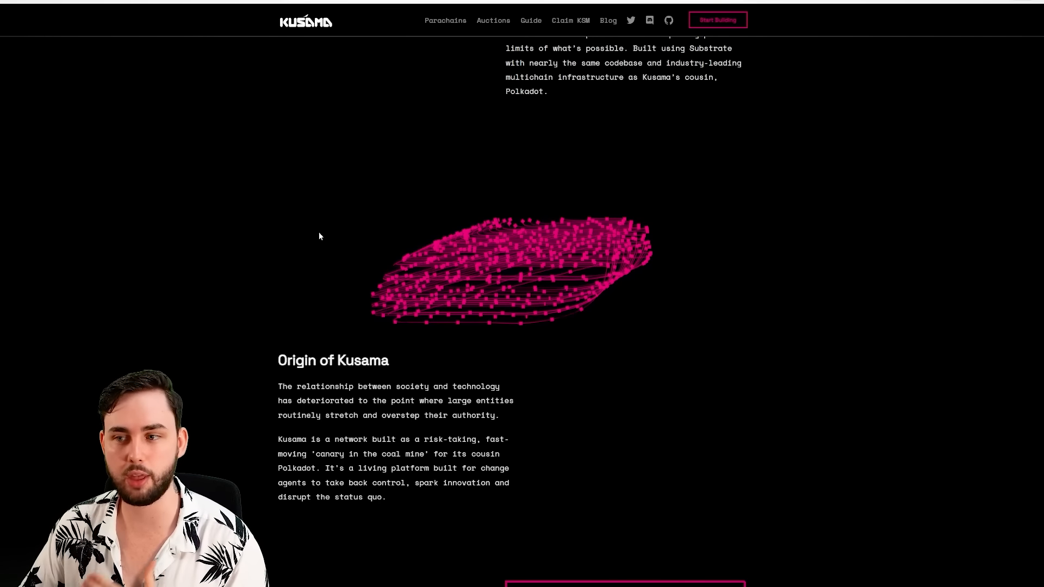
scroll(up, 3)
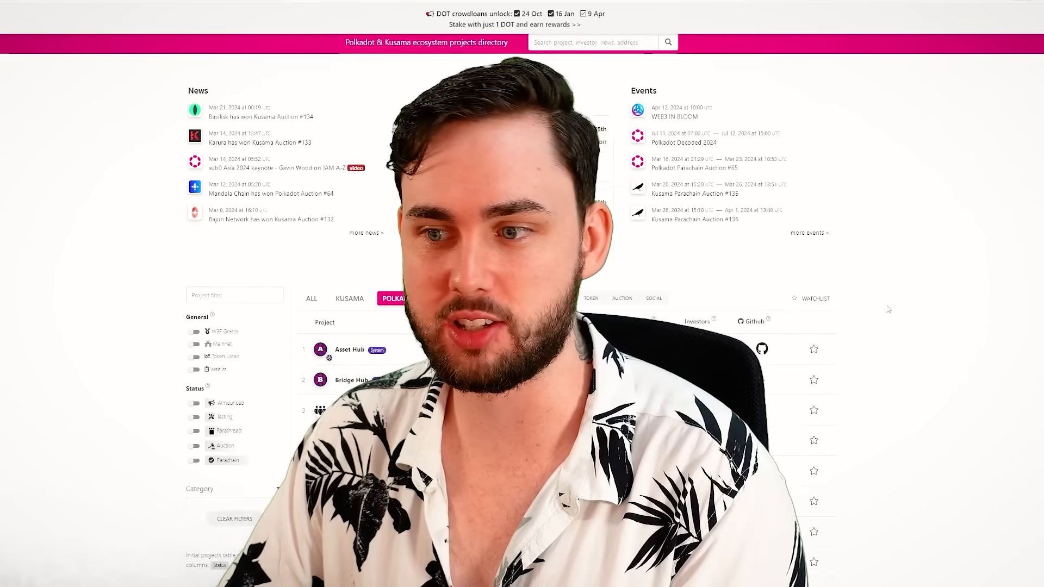
scroll(down, 3)
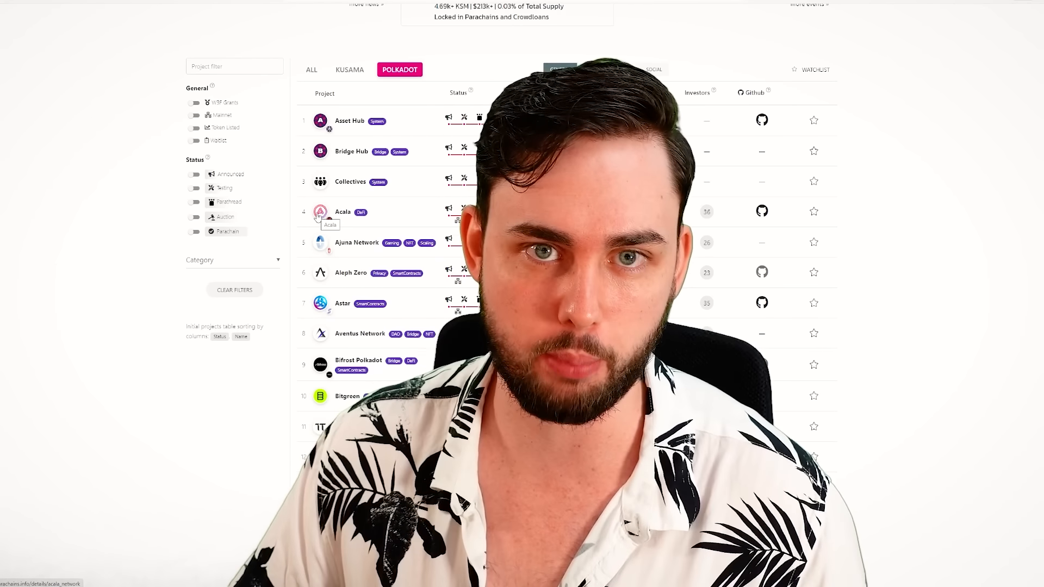
click(560, 69)
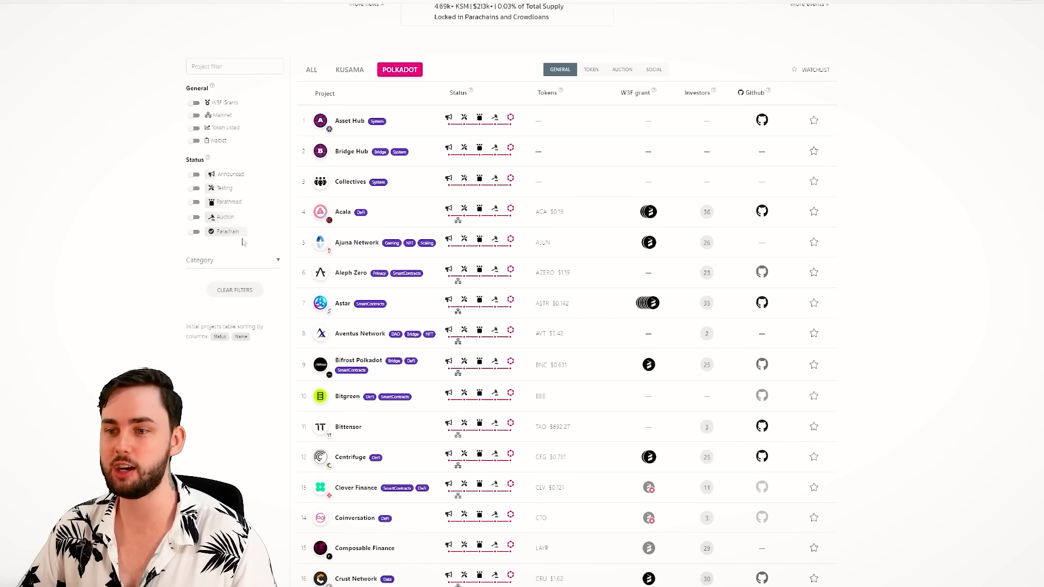
mouse_move(320, 212)
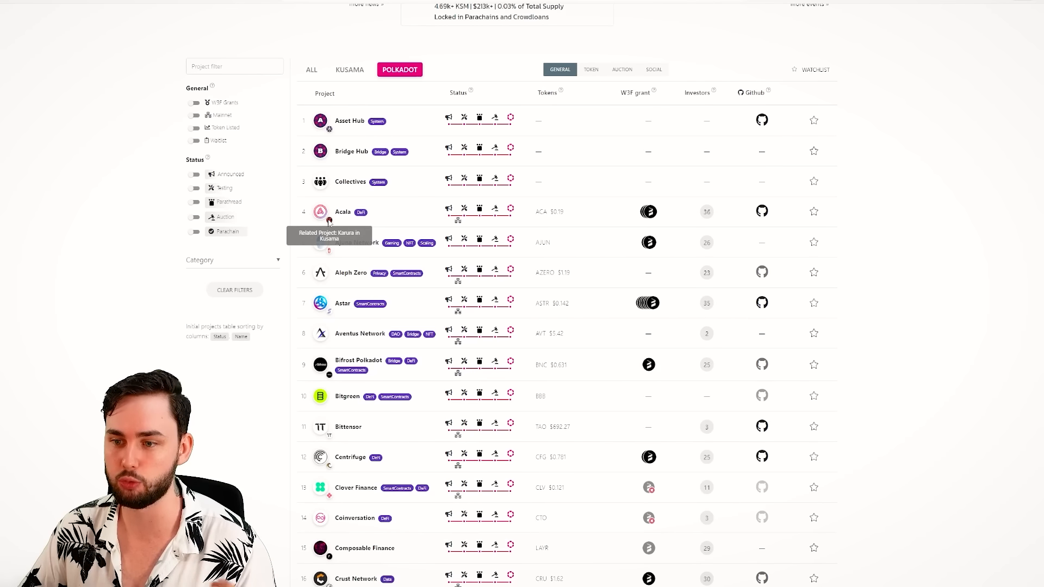
scroll(down, 3)
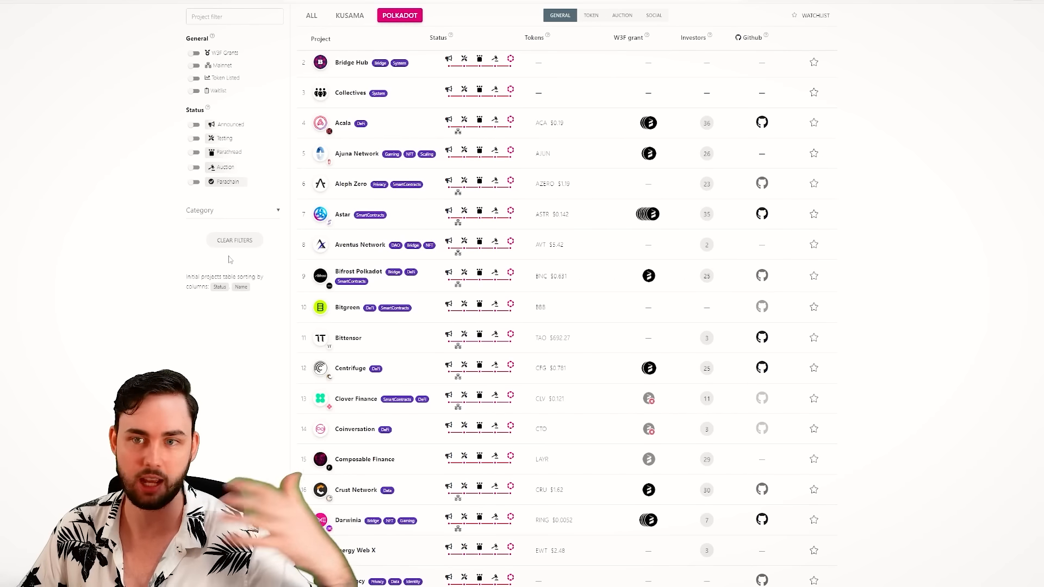
mouse_move(327, 225)
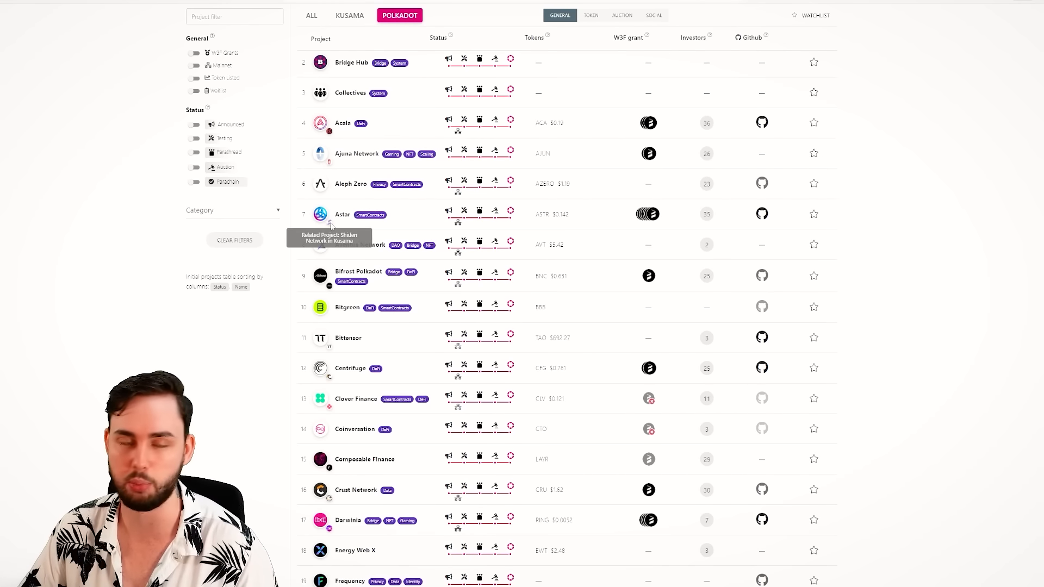
scroll(down, 3)
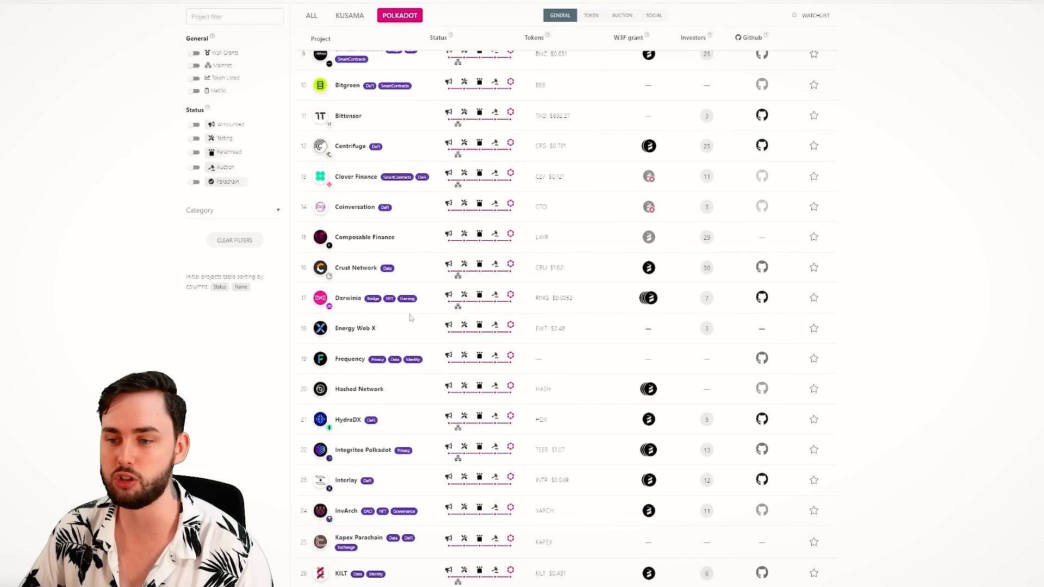
scroll(up, 3)
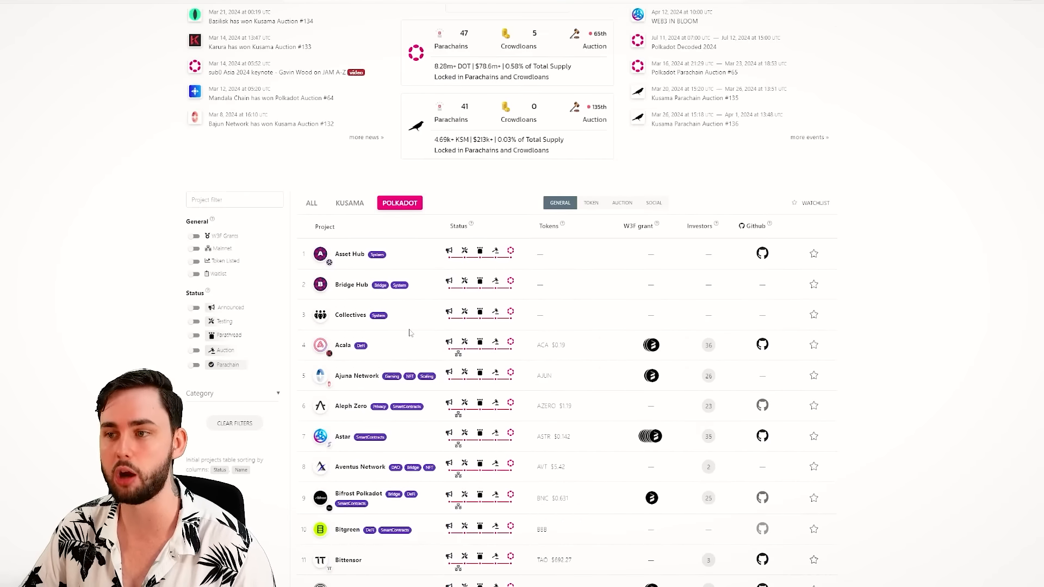
scroll(up, 3)
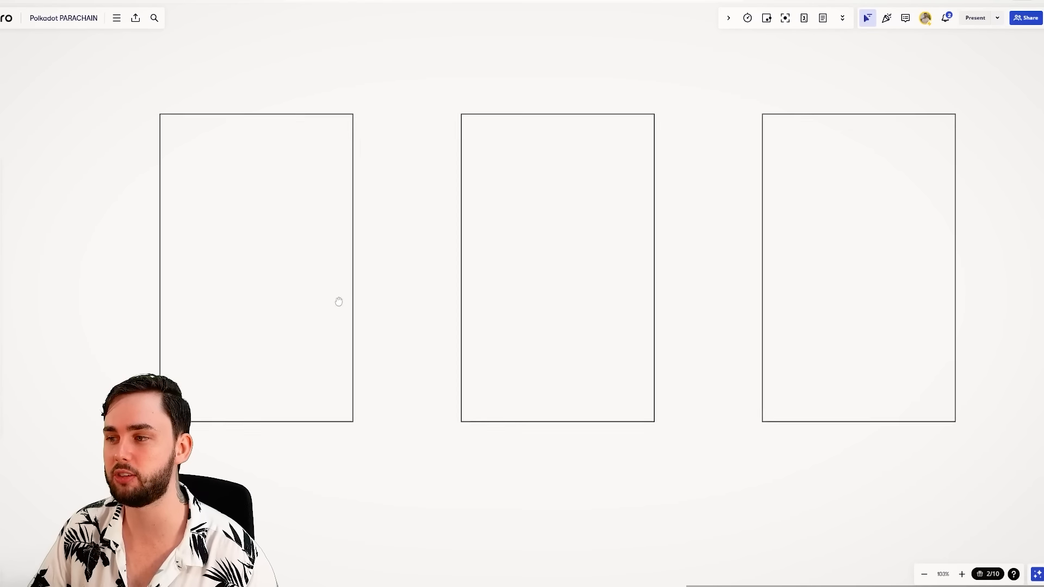
Deselect the red scribble in the third rectangle while scrolling the Coretime board.
scroll(down, 3)
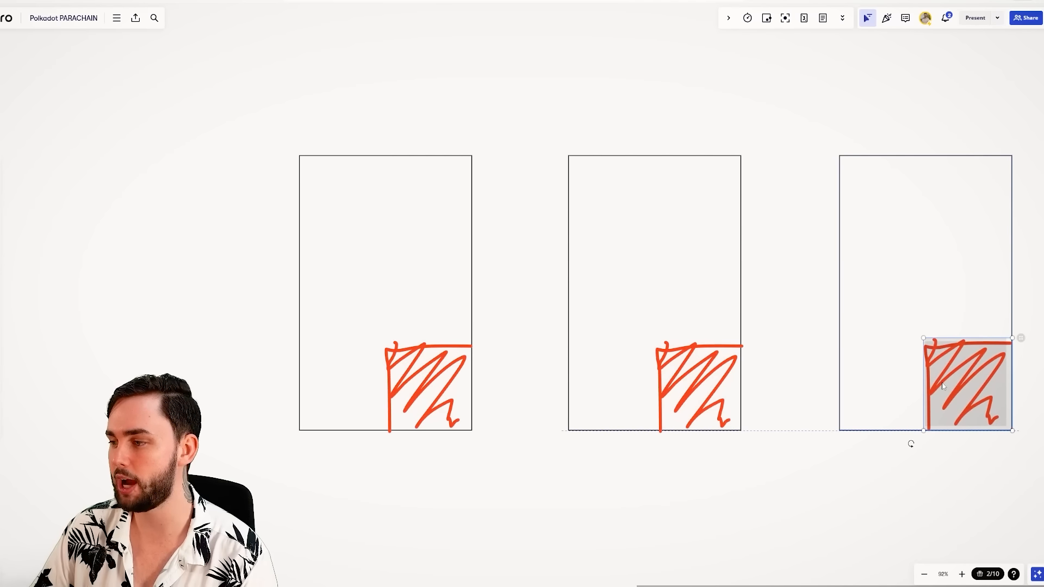
click(792, 469)
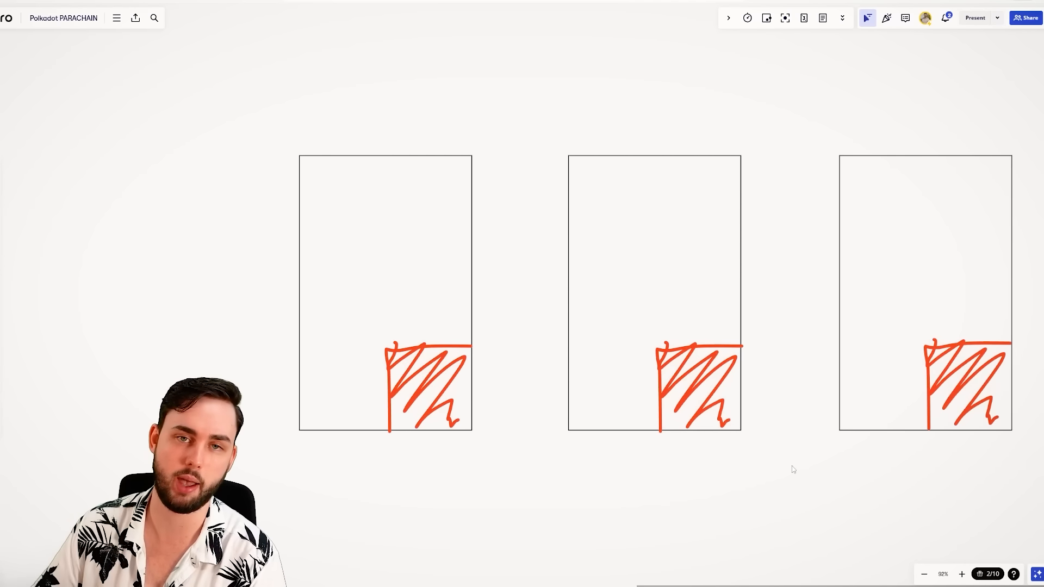
mouse_move(54, 295)
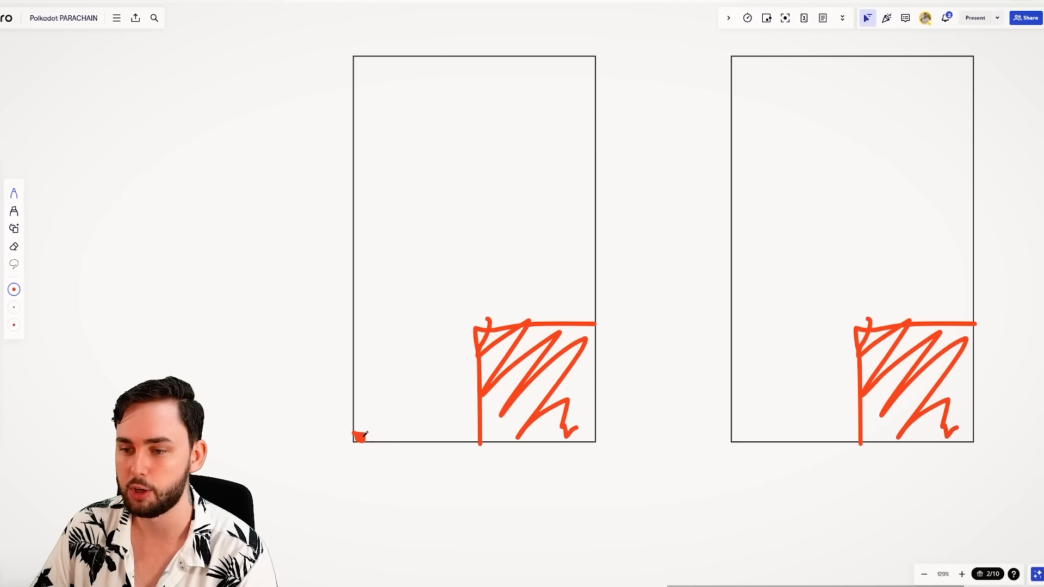
scroll(down, 3)
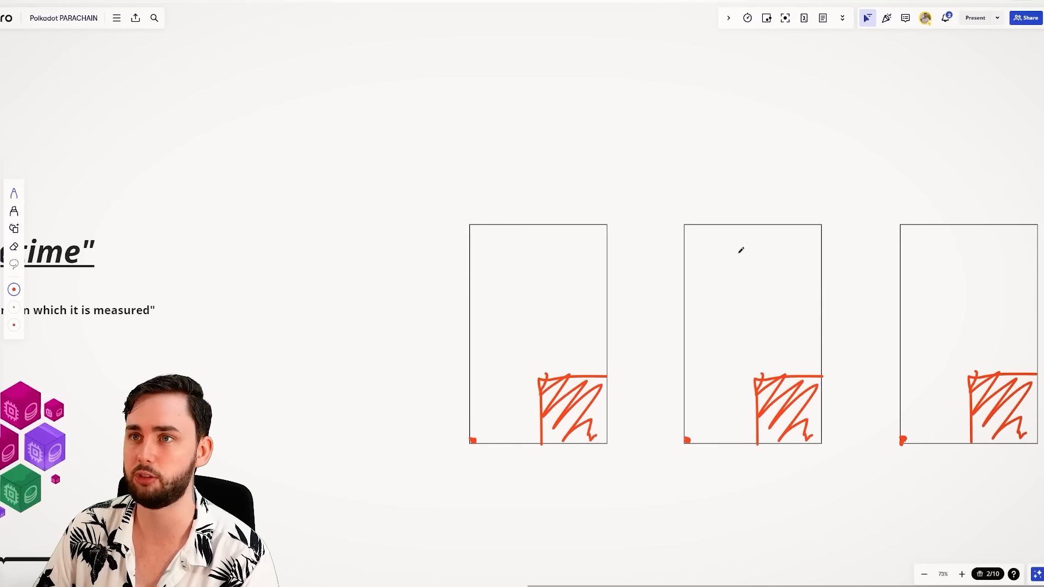
mouse_move(272, 375)
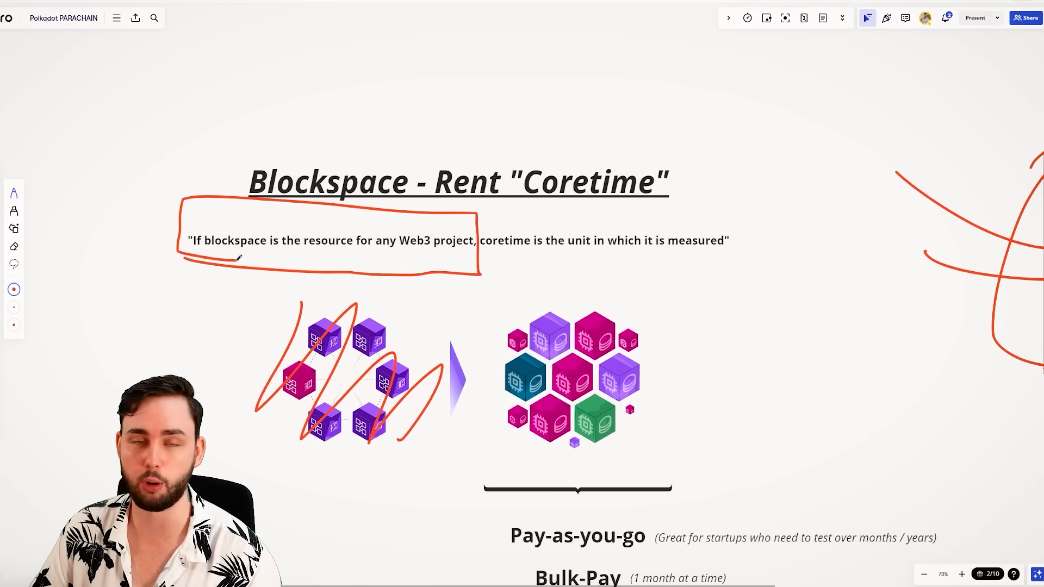
Scroll down the Miro Coretime board.
scroll(down, 3)
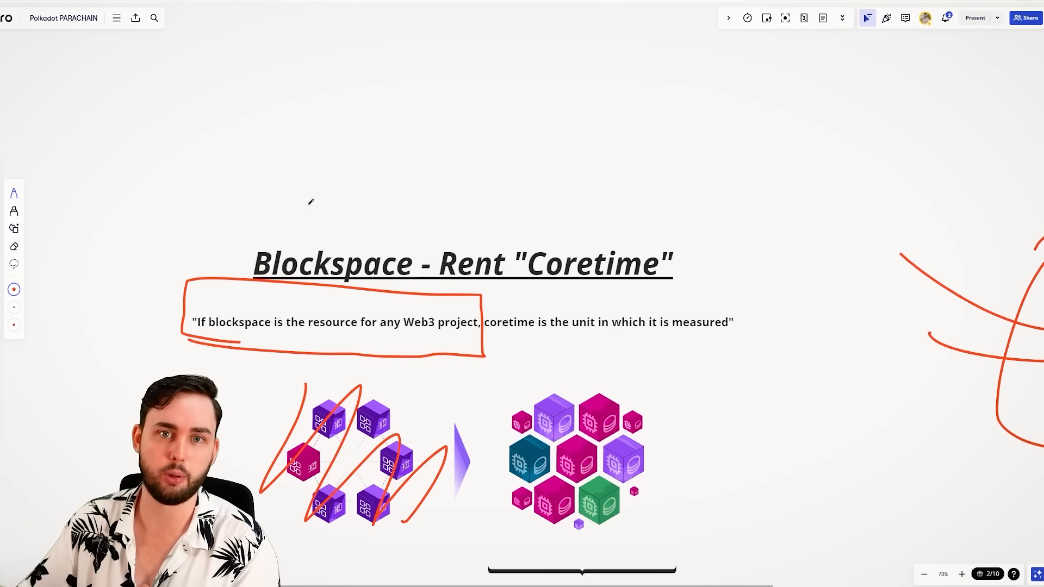
mouse_move(366, 196)
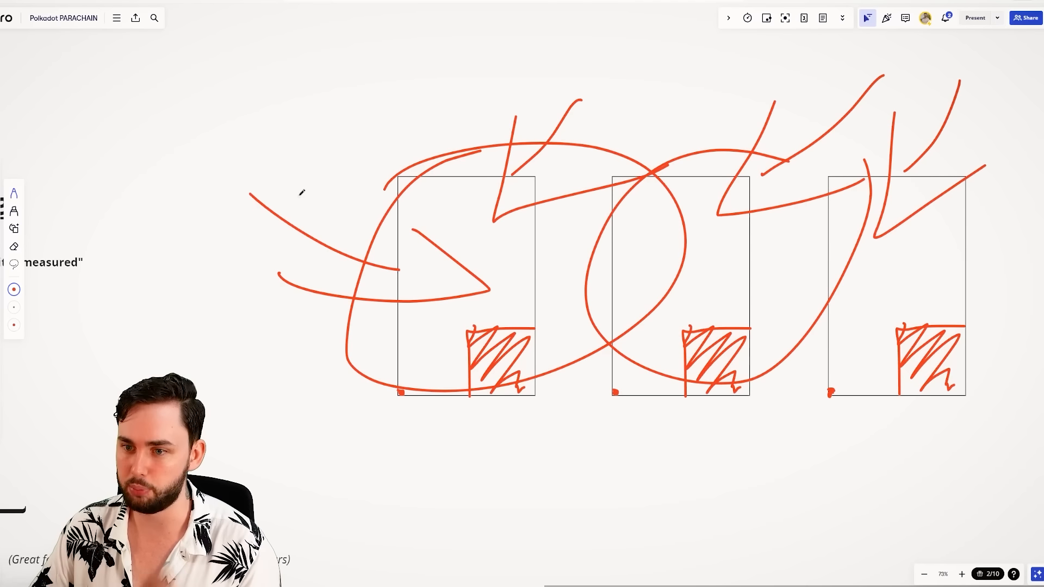
mouse_move(252, 198)
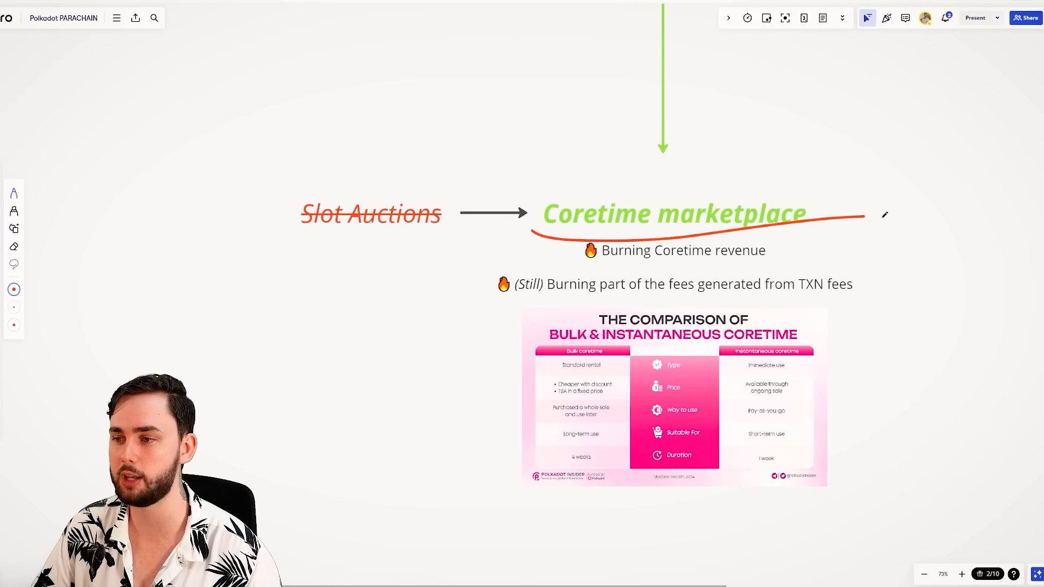
drag(306, 153, 443, 253)
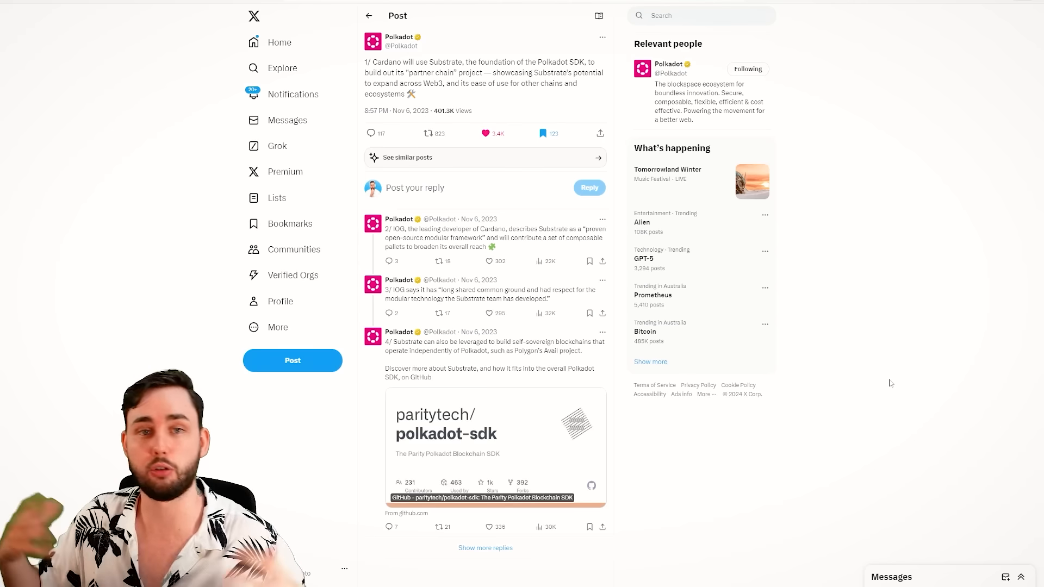
mouse_move(496, 104)
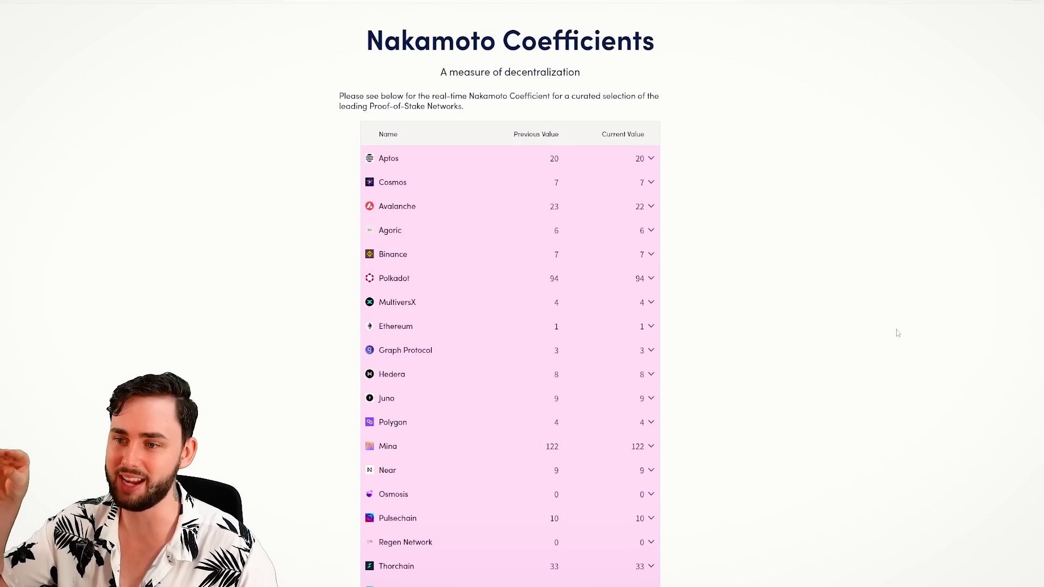
mouse_move(755, 337)
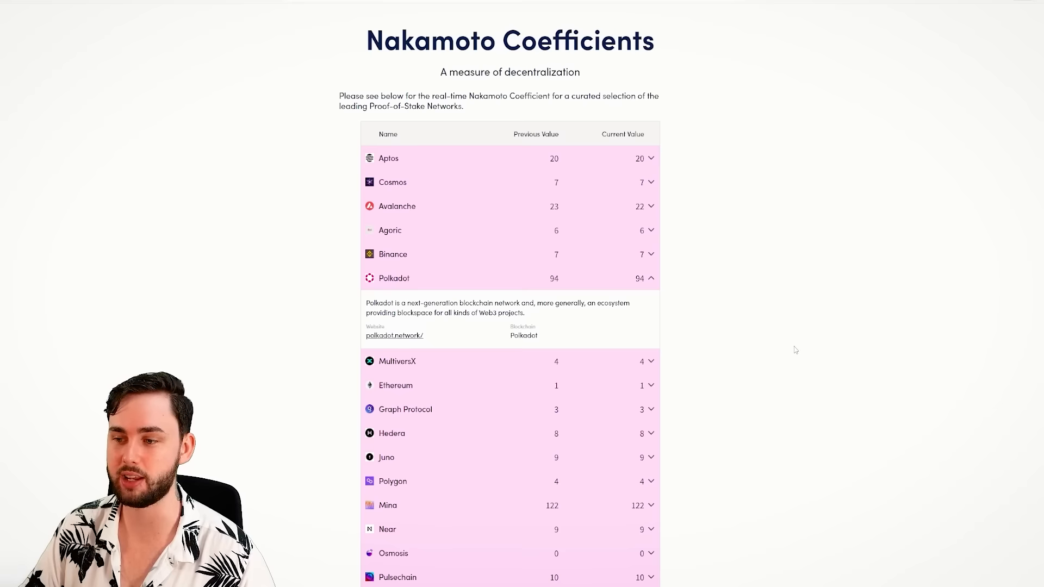
Scroll down the Nakaflow Nakamoto Coefficients network table.
scroll(down, 3)
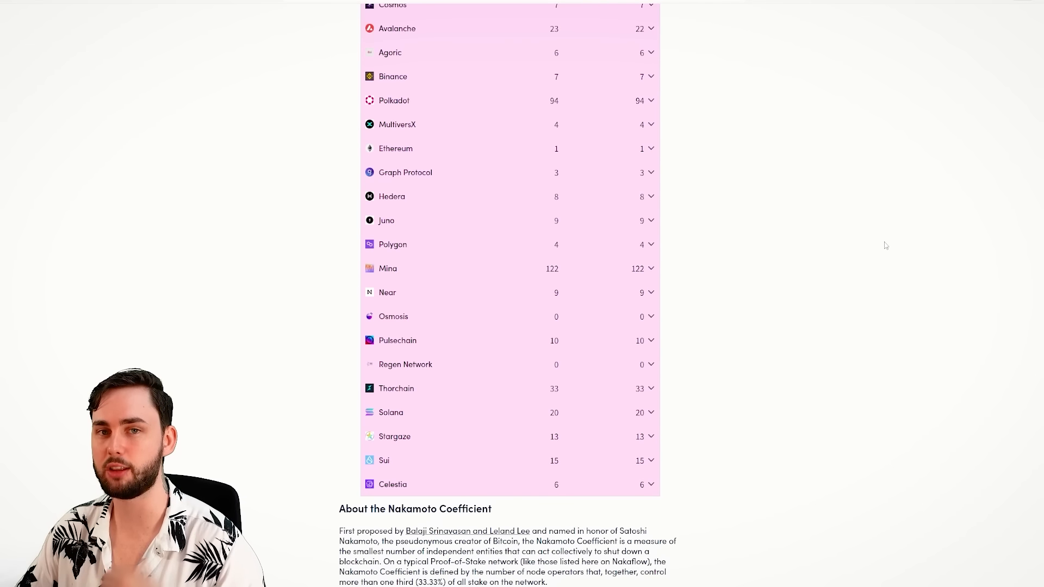
mouse_move(914, 247)
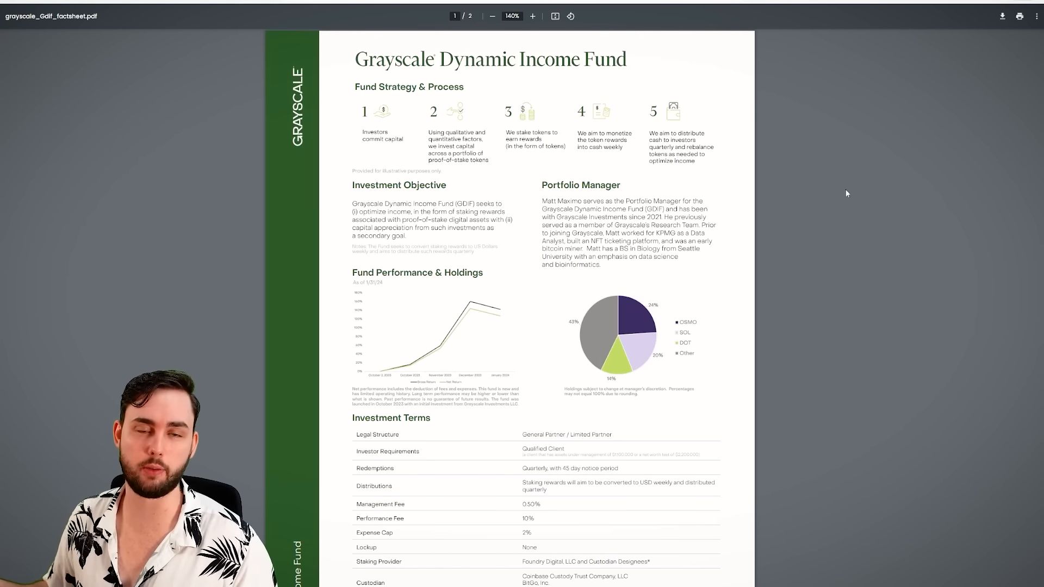
mouse_move(857, 201)
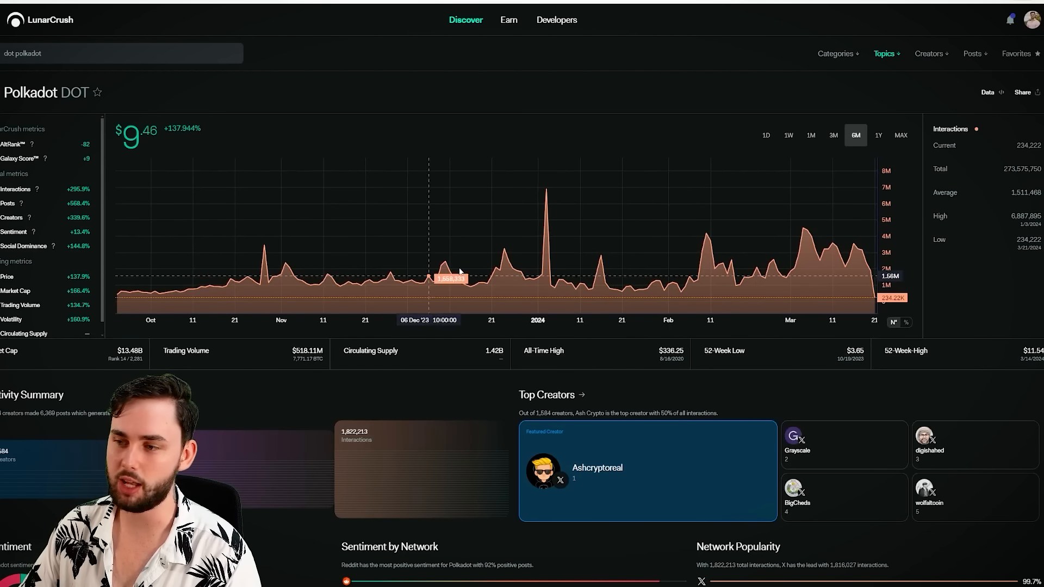
mouse_move(763, 82)
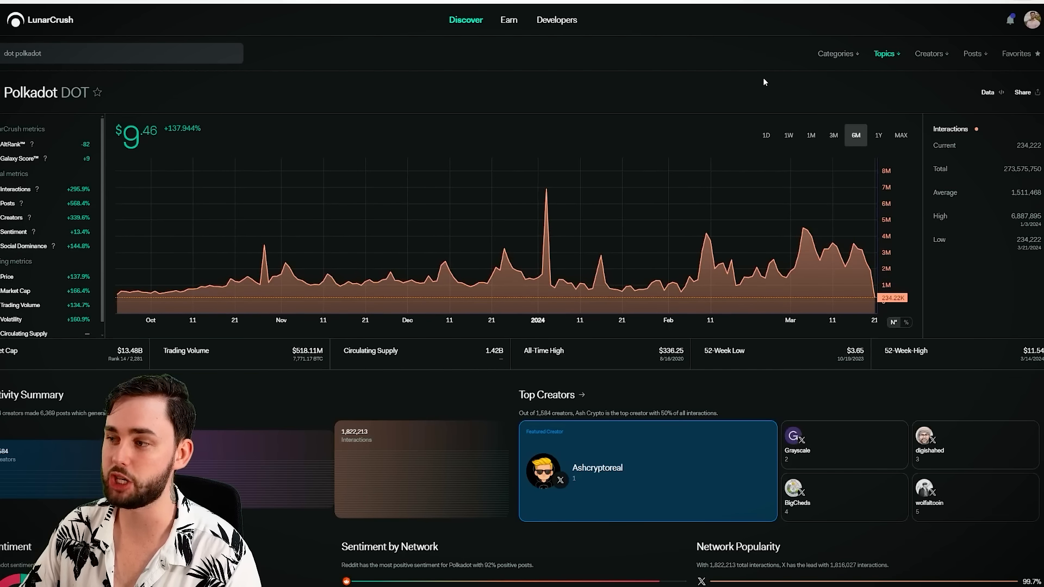
Set the Polkadot interactions chart time range to 6M.
click(832, 136)
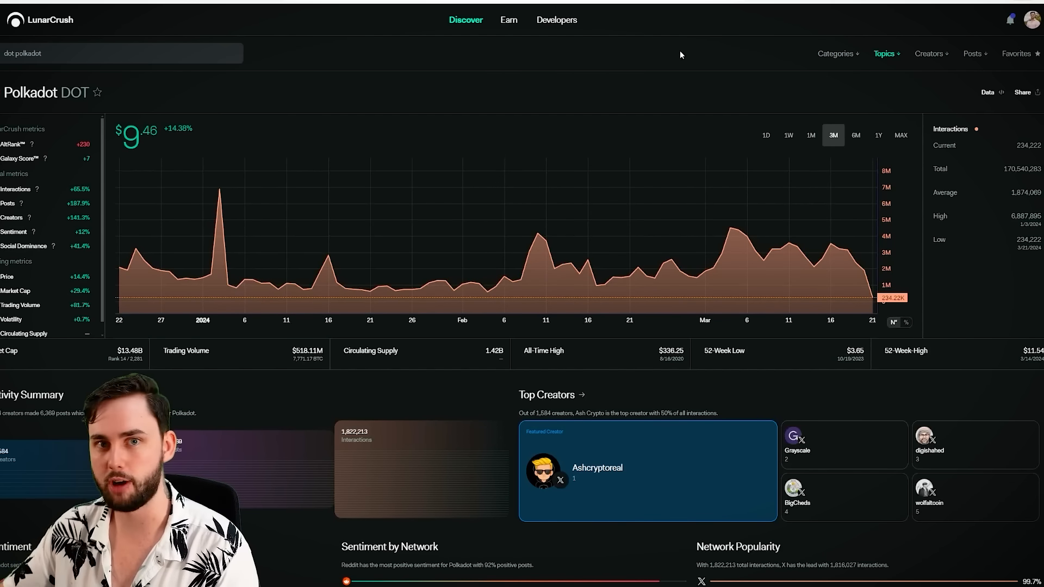
mouse_move(1034, 196)
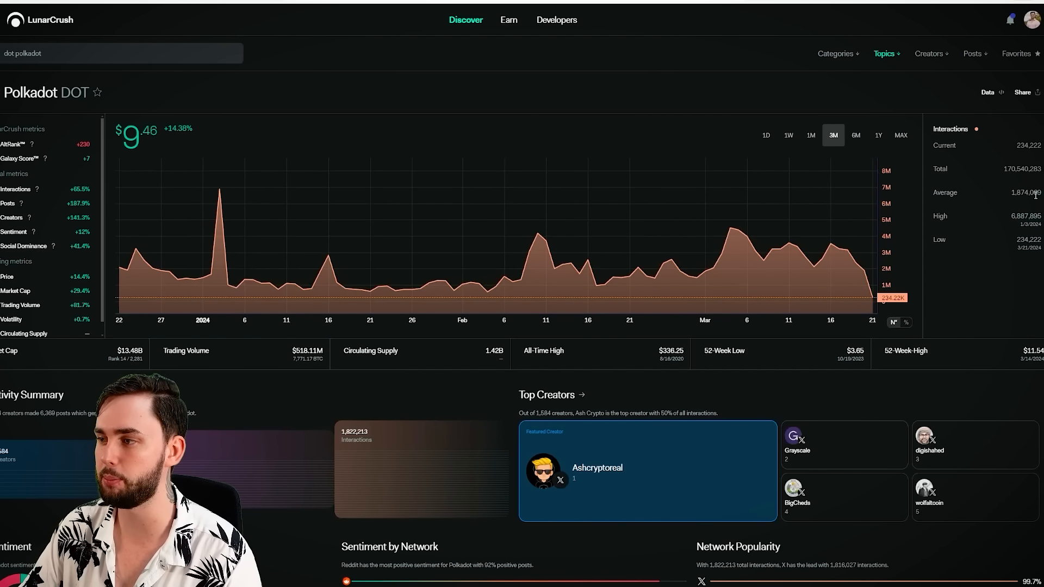
mouse_move(736, 93)
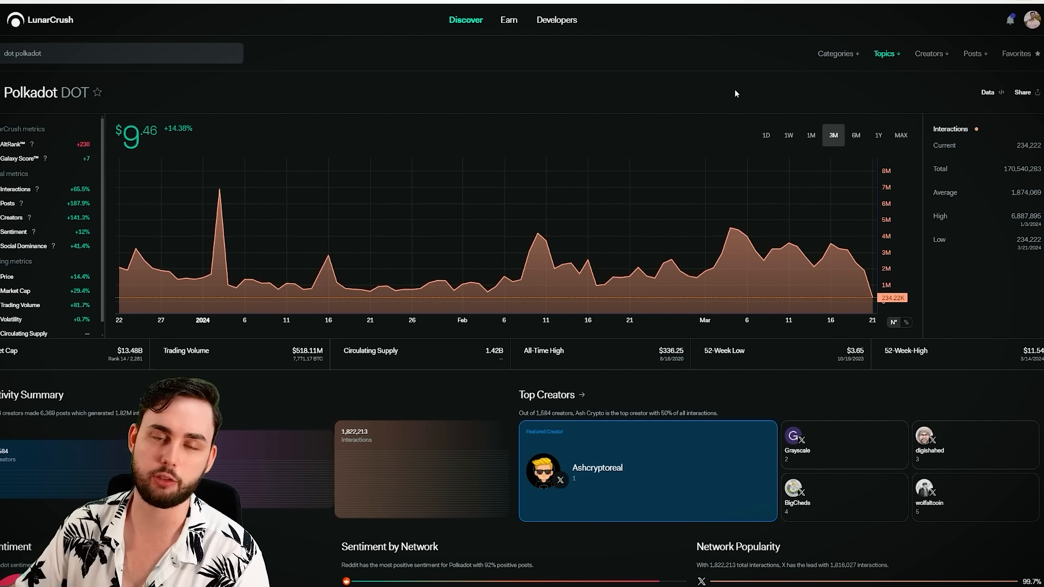
click(855, 136)
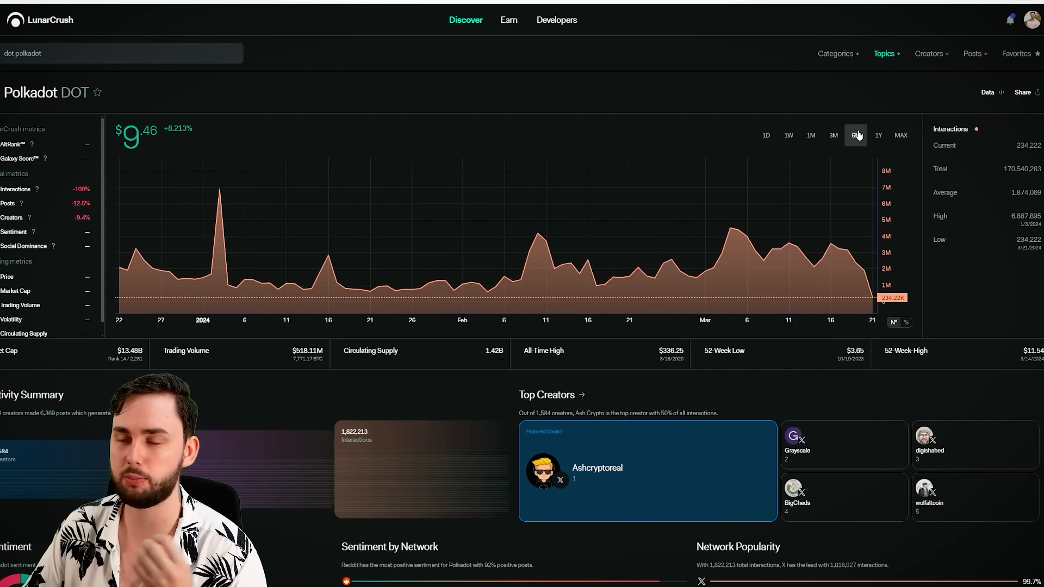
click(855, 135)
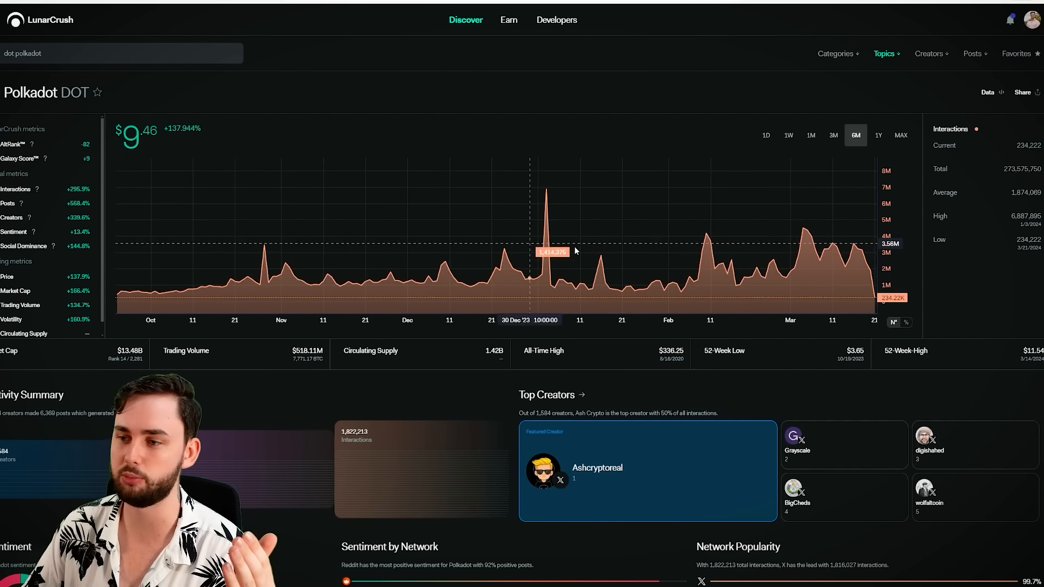
mouse_move(840, 246)
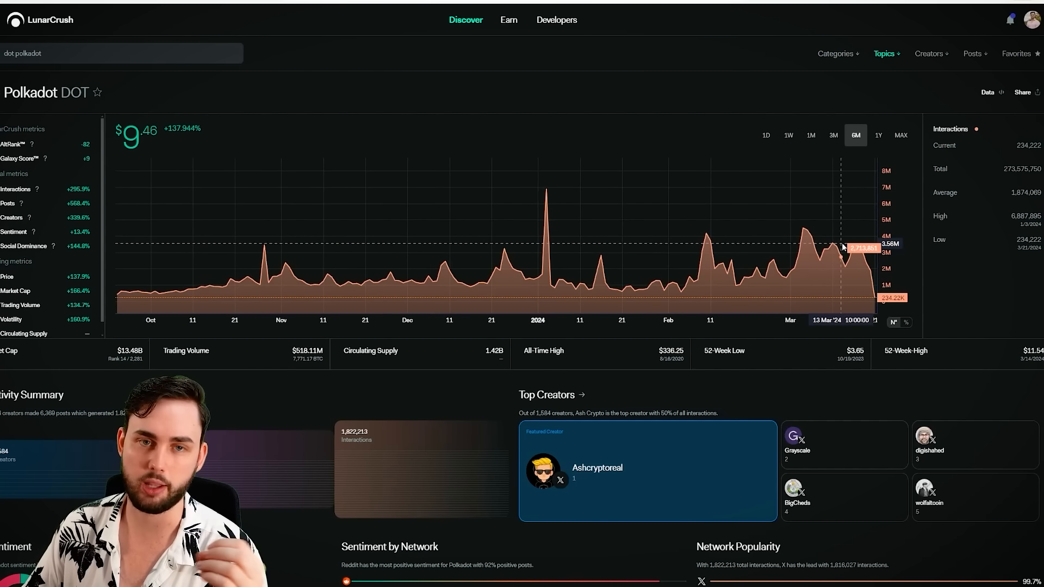
mouse_move(543, 89)
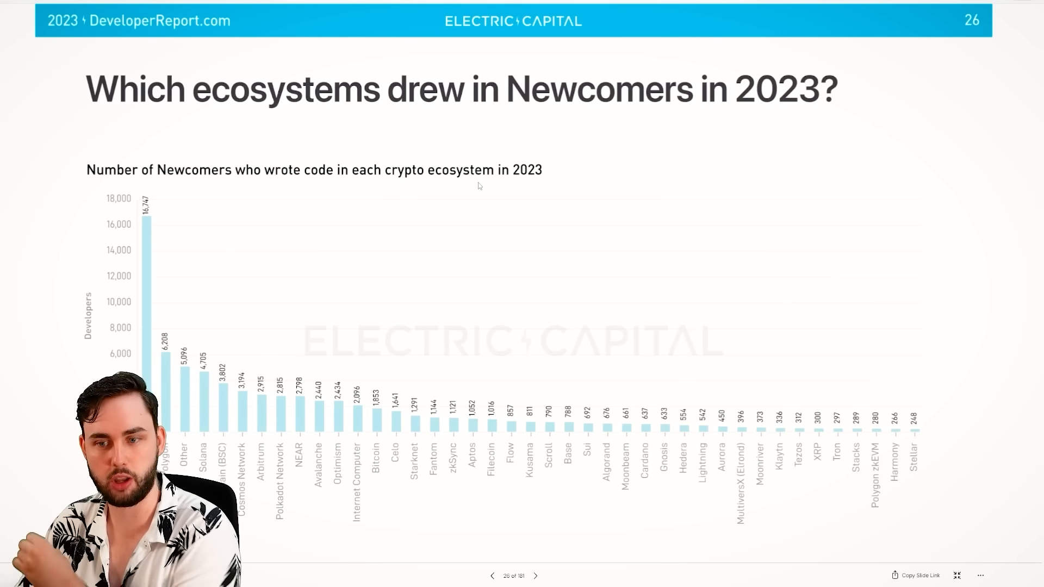
mouse_move(453, 242)
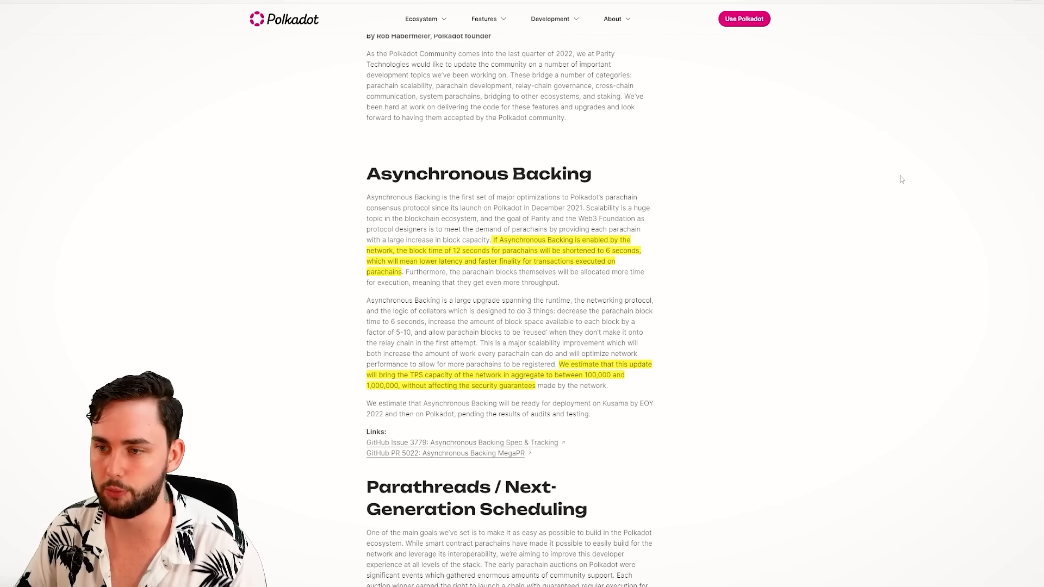
mouse_move(736, 244)
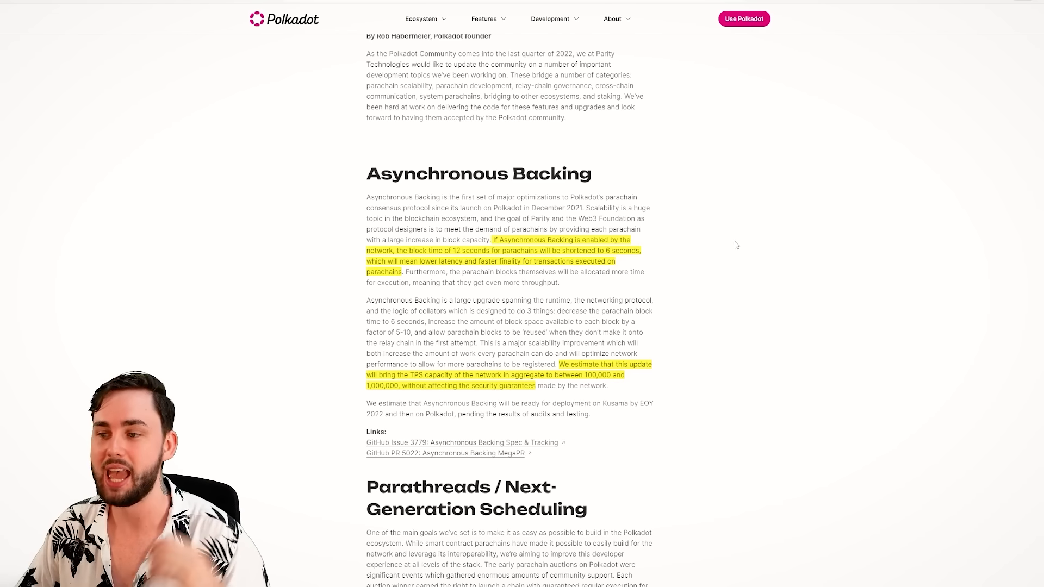
mouse_move(732, 293)
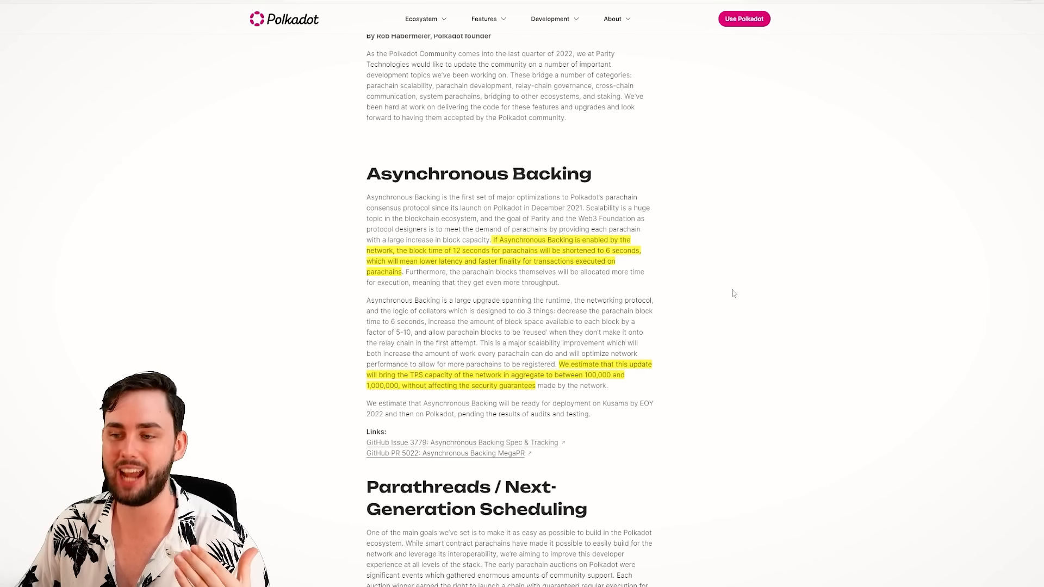
mouse_move(728, 278)
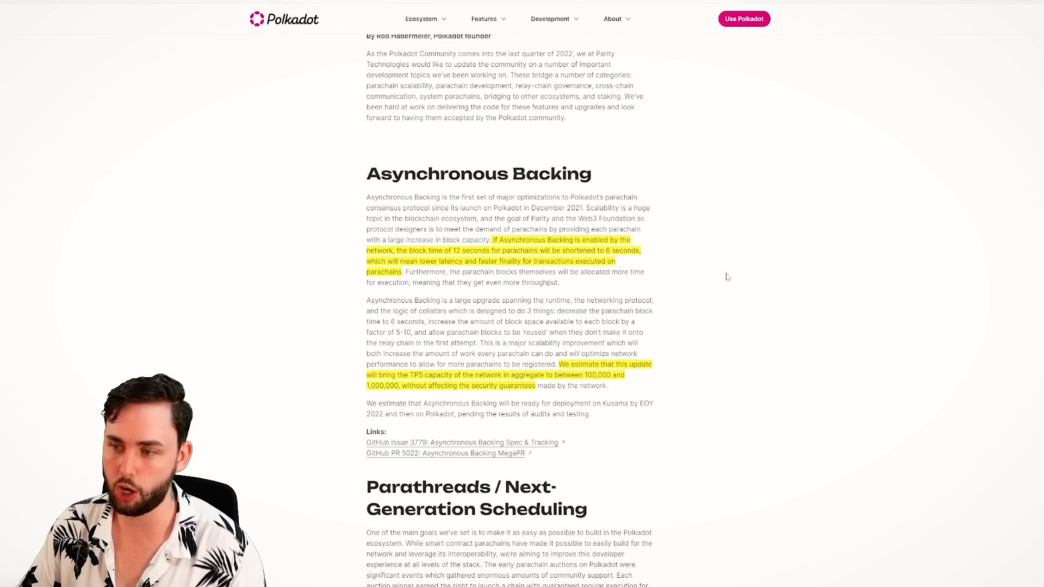
mouse_move(769, 263)
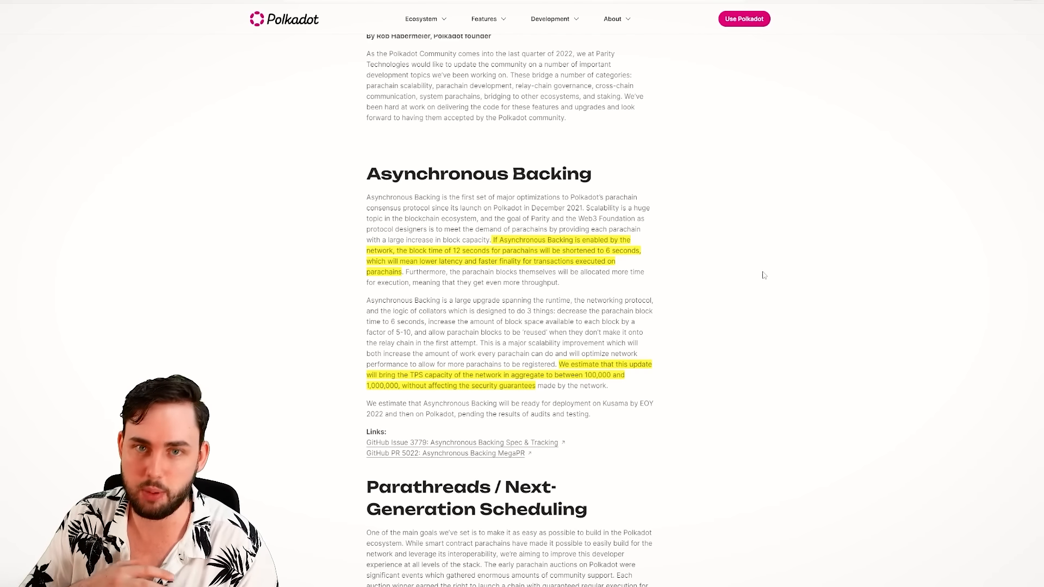
mouse_move(770, 284)
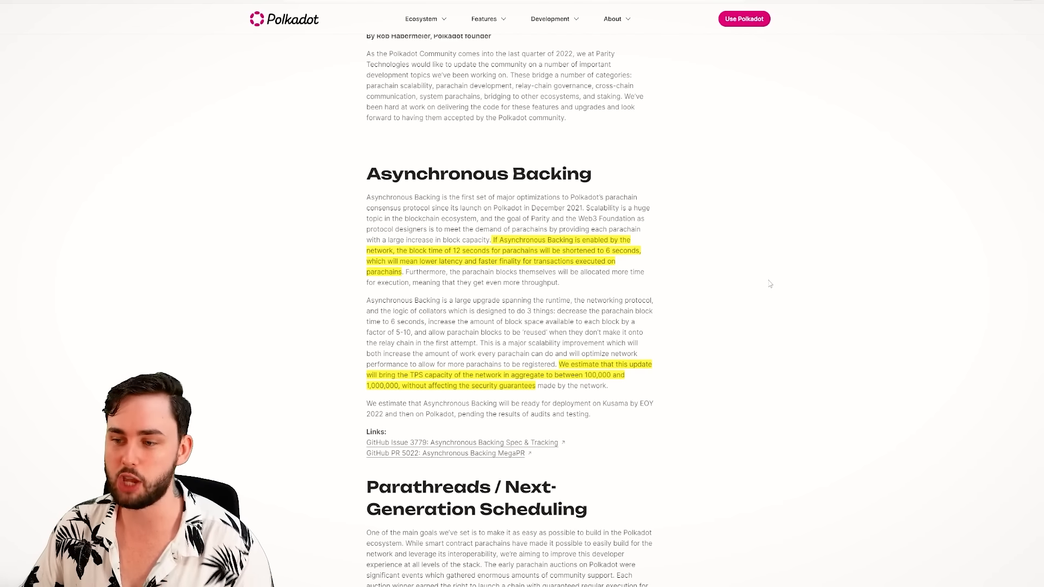
mouse_move(799, 288)
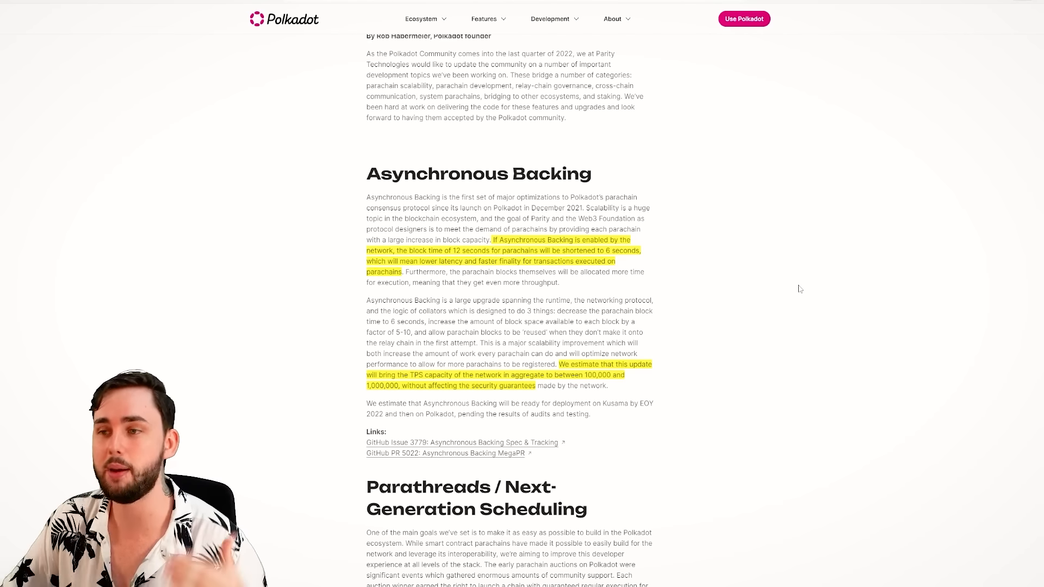
mouse_move(556, 174)
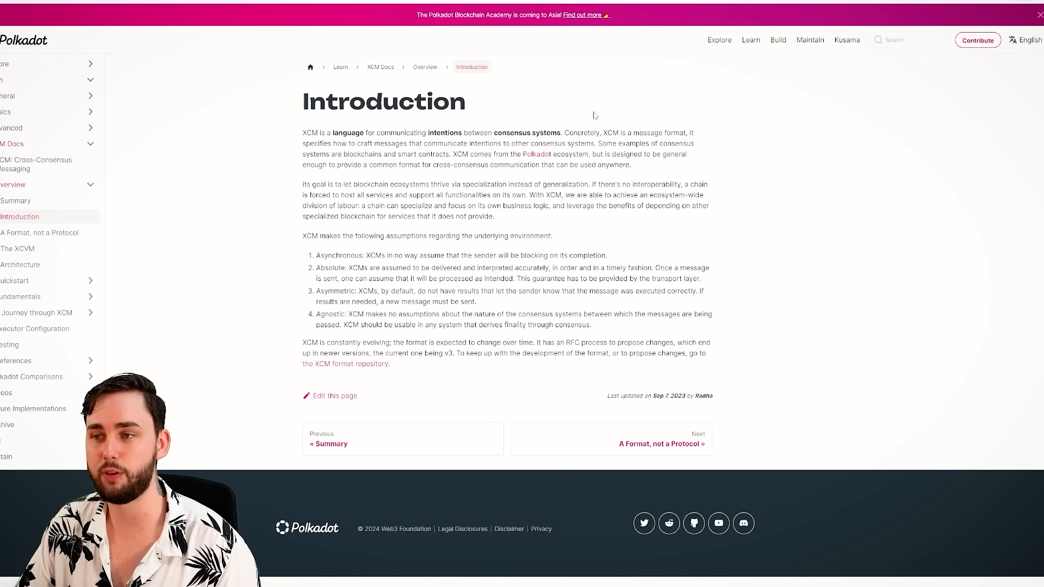
mouse_move(727, 160)
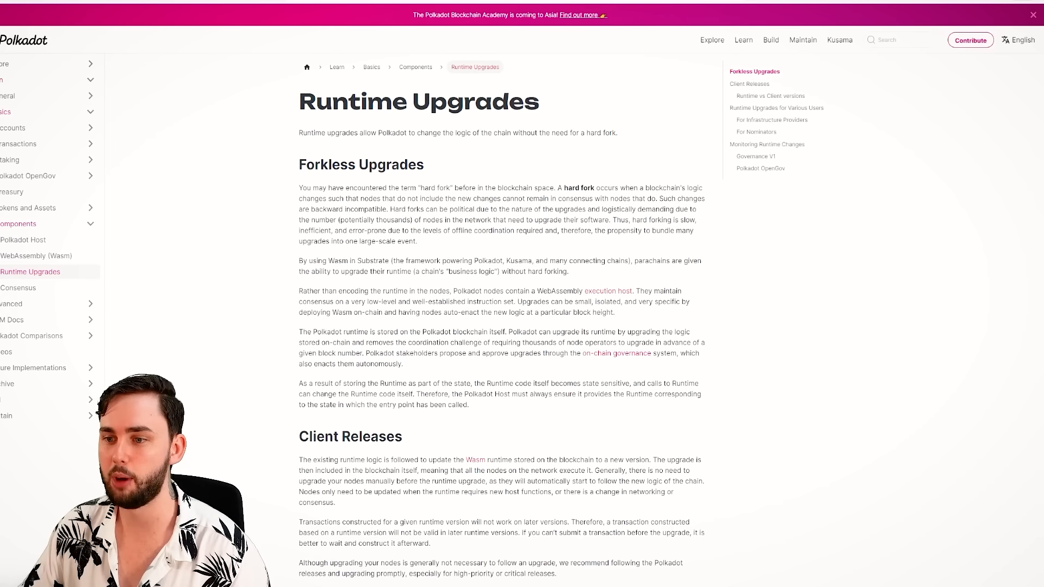
mouse_move(561, 61)
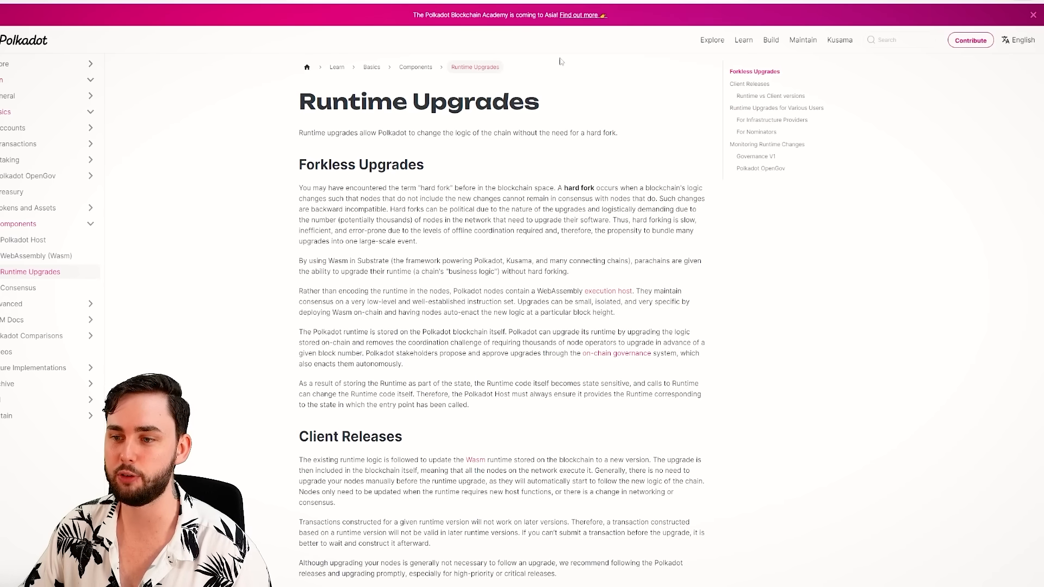
Highlight the word 'Substrate' in the Forkless Upgrades Wasm paragraph.
double_click(373, 260)
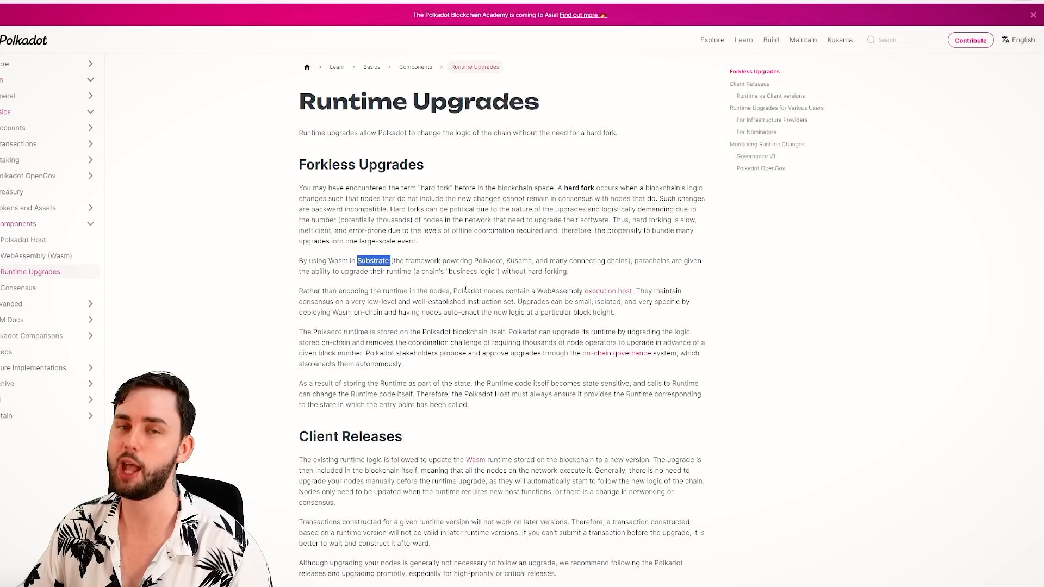